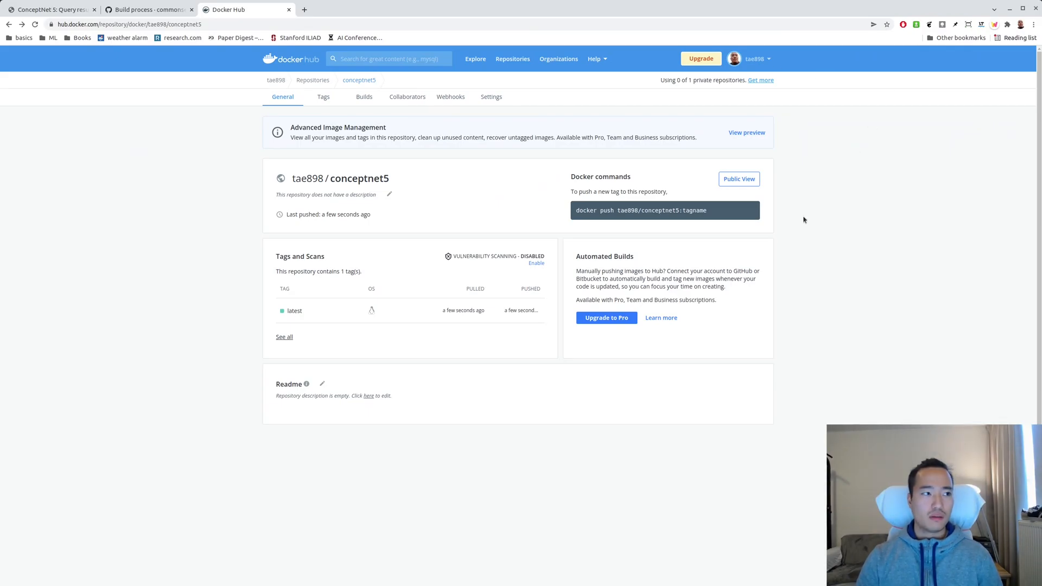
- Look up 'laptop' on ConceptNet and open its 'Location of laptop' edge list
{"action": "left_click", "coordinate": [50, 9]}
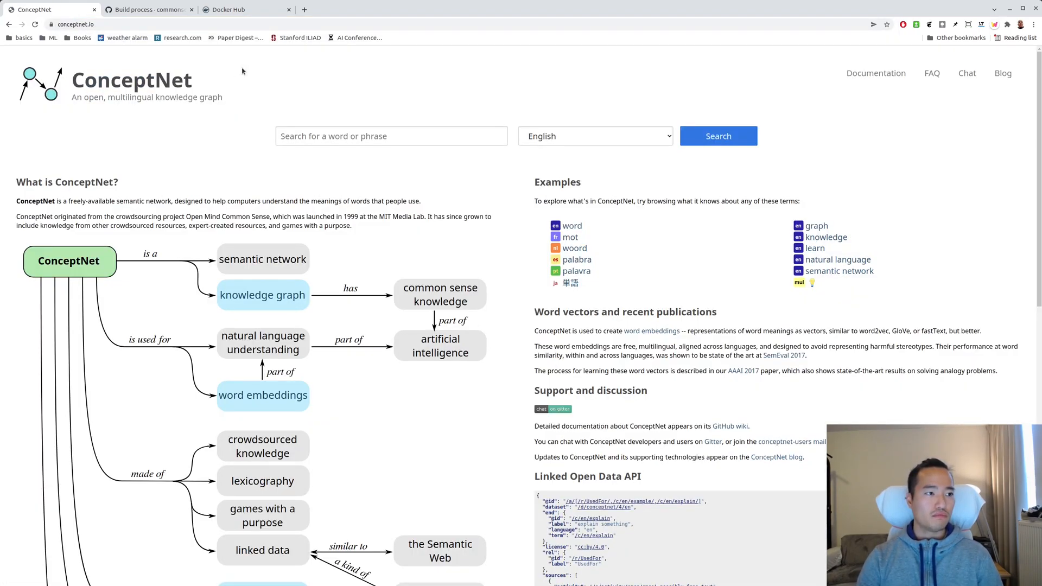
{"action": "left_click", "coordinate": [391, 136]}
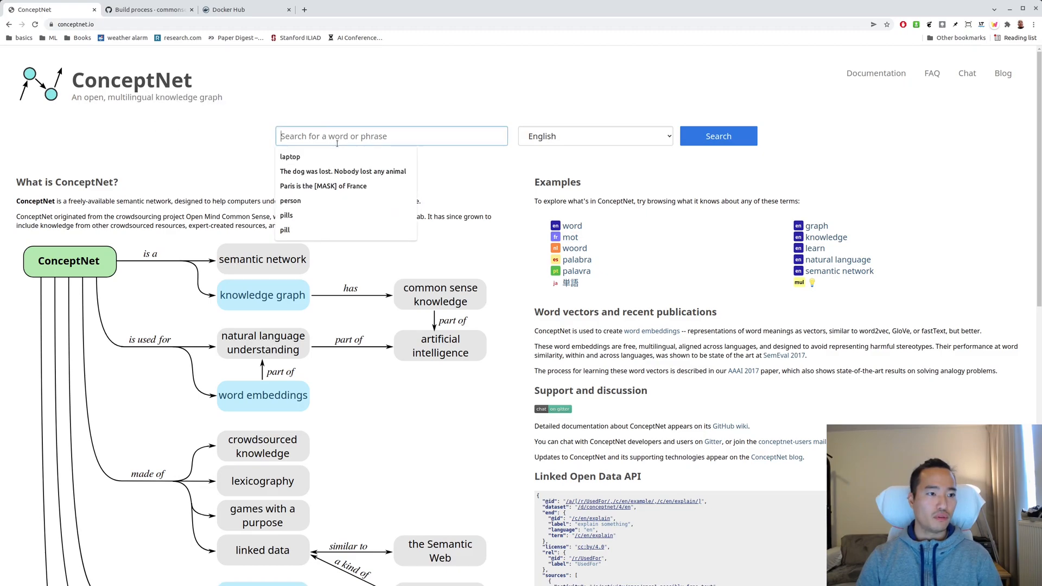
{"action": "left_click", "coordinate": [290, 156]}
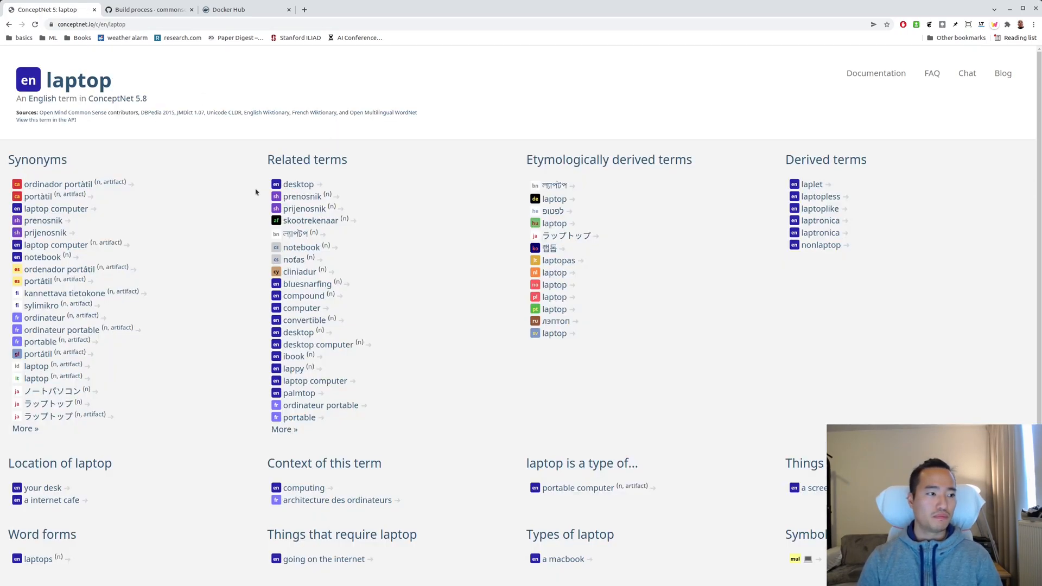
{"action": "scroll", "scroll_direction": "down", "scroll_amount": 3}
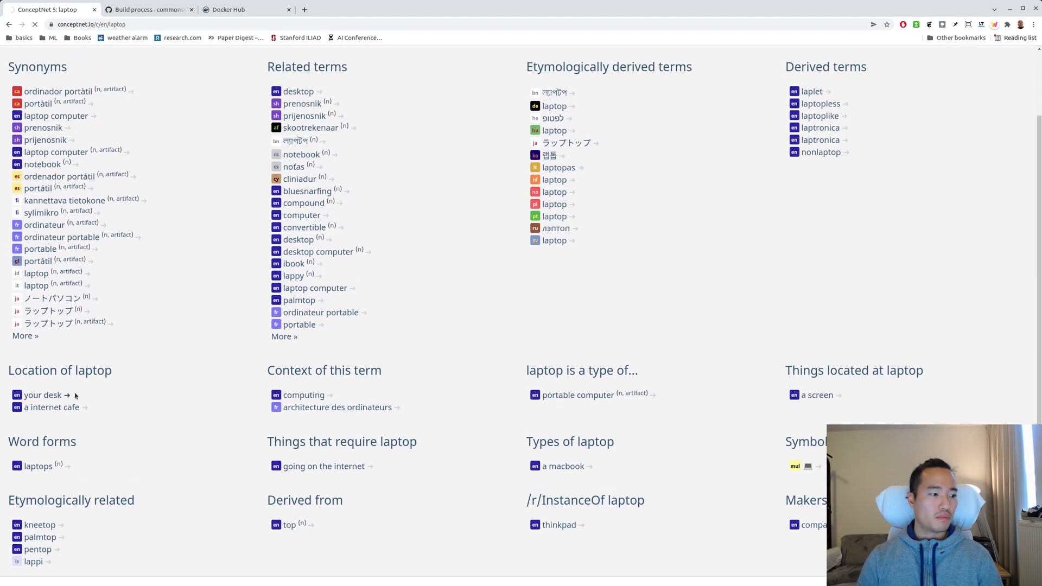
{"action": "left_click", "coordinate": [43, 395]}
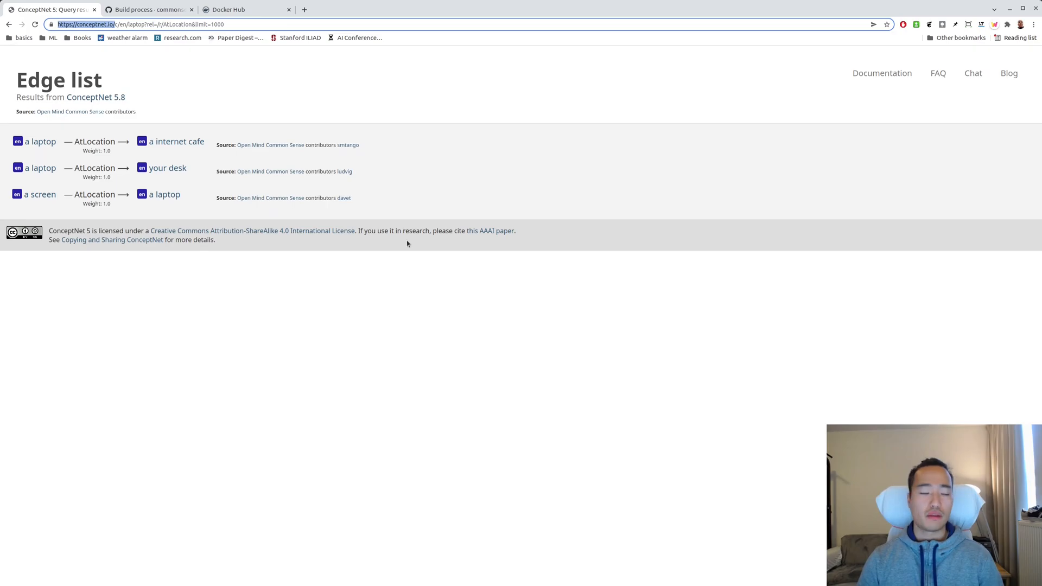
- Open the conceptnet5 wiki Build process page and scroll down to 'Running the Web server'
{"action": "left_click", "coordinate": [147, 9]}
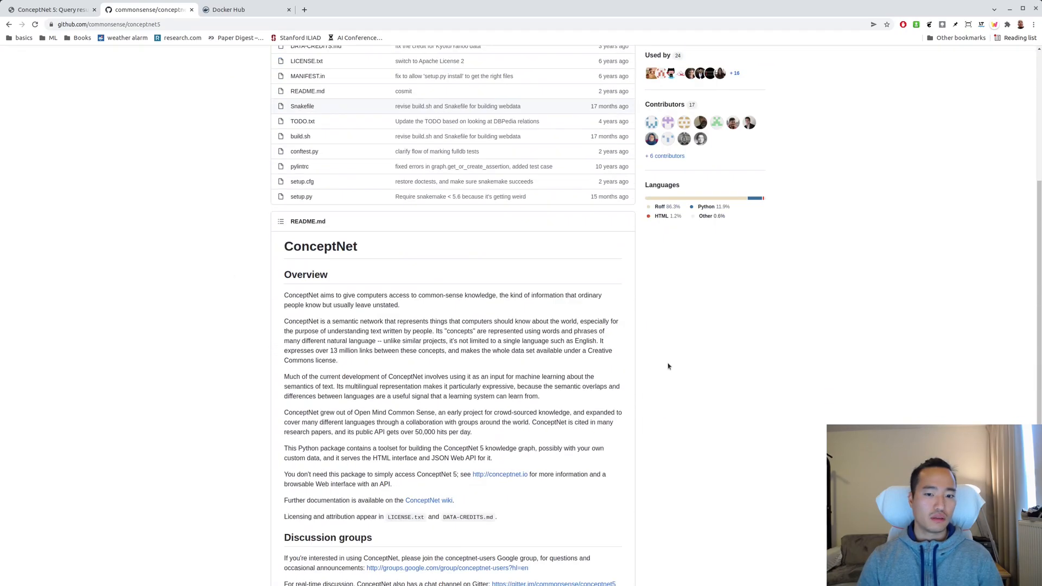
{"action": "scroll", "scroll_direction": "down", "scroll_amount": 3}
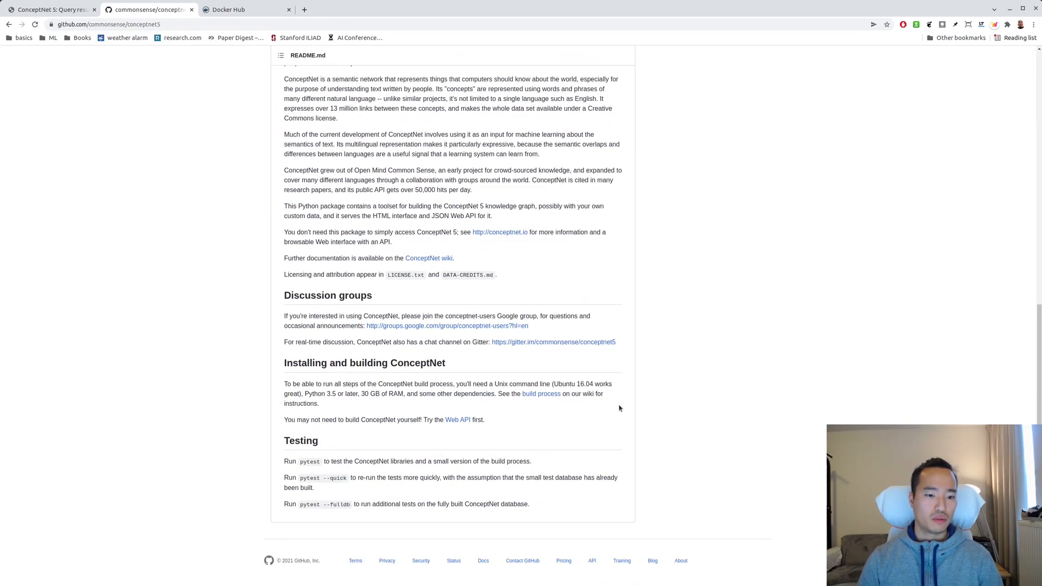
{"action": "left_click", "coordinate": [541, 393]}
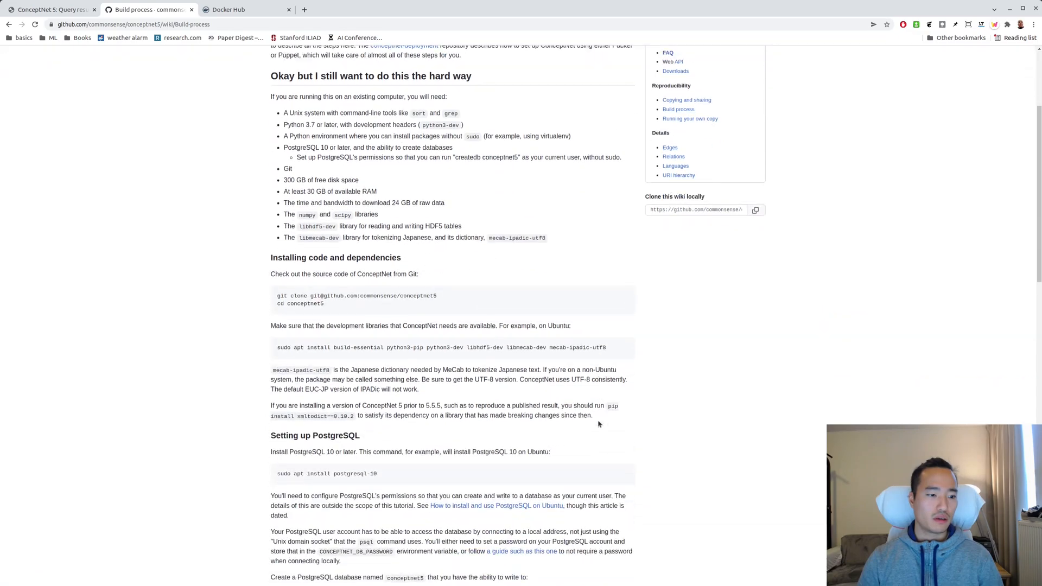
{"action": "scroll", "scroll_direction": "down", "scroll_amount": 3}
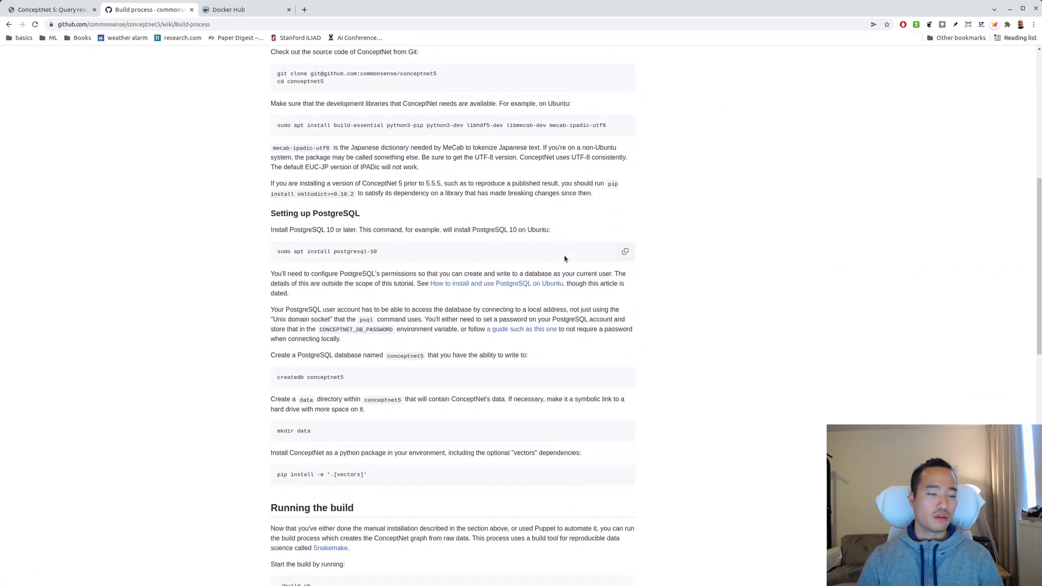
{"action": "scroll", "scroll_direction": "down", "scroll_amount": 3}
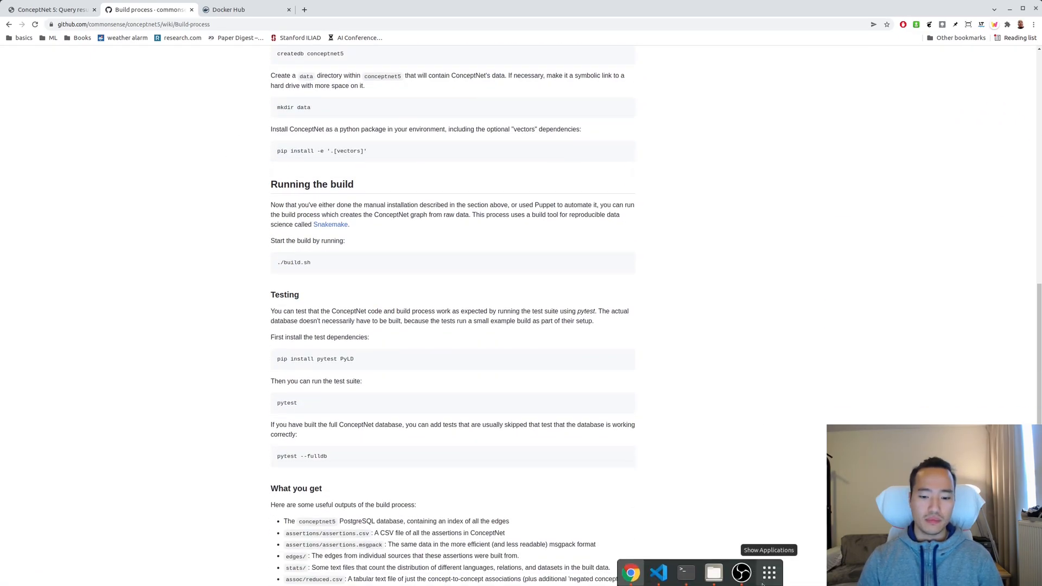
{"action": "scroll", "scroll_direction": "down", "scroll_amount": 3}
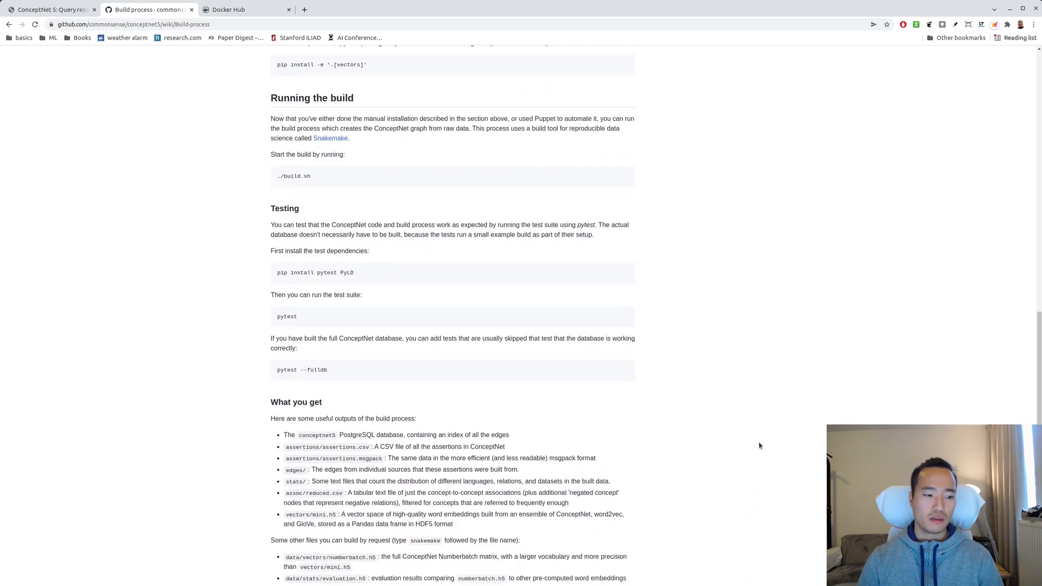
{"action": "scroll", "scroll_direction": "down", "scroll_amount": 3}
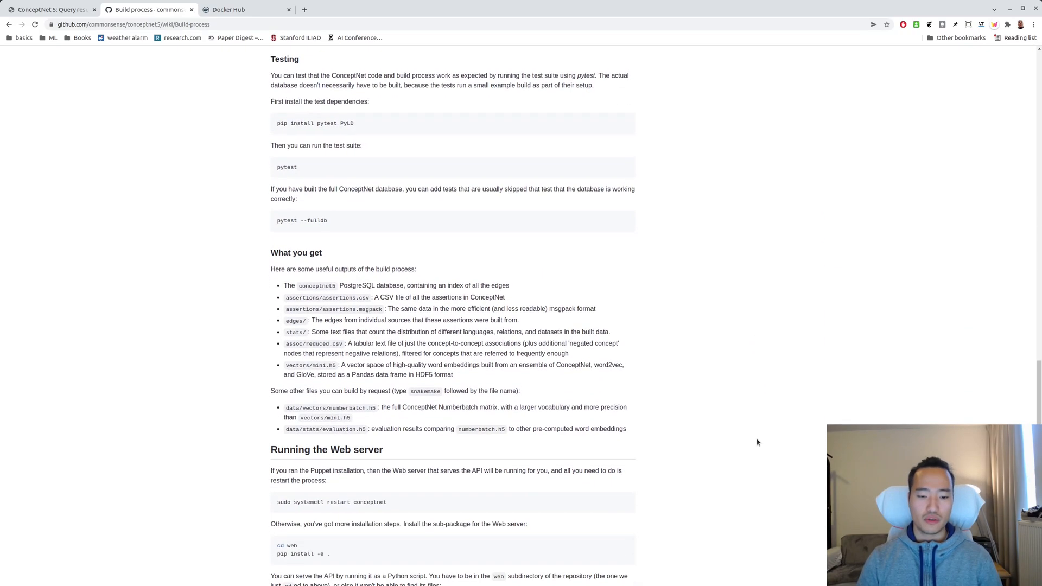
{"action": "scroll", "scroll_direction": "down", "scroll_amount": 3}
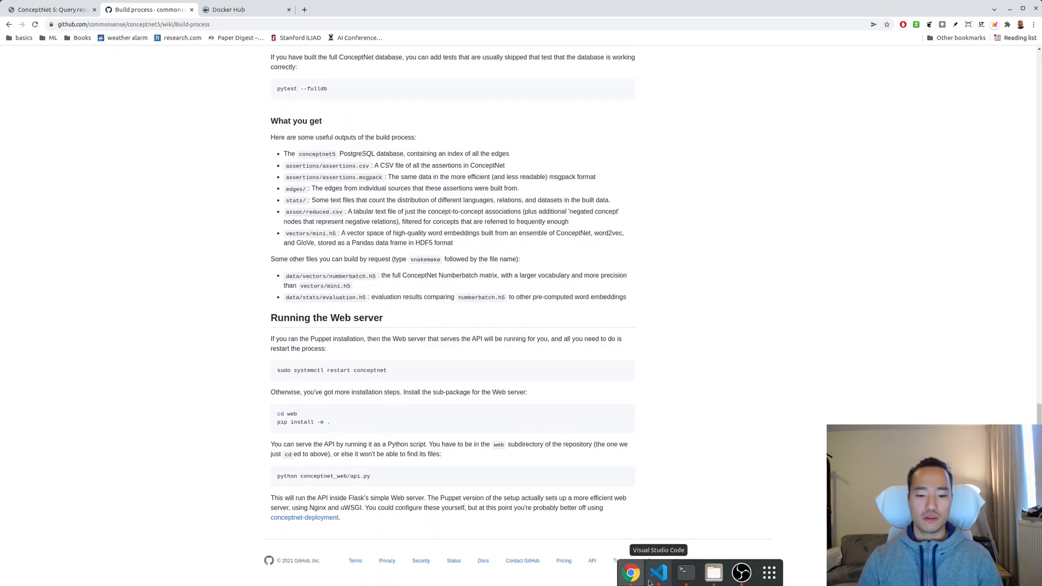
- Scroll the tae898/conceptnet5 fork README, then enter 'docker images' in the editor terminal
{"action": "left_click", "coordinate": [657, 572]}
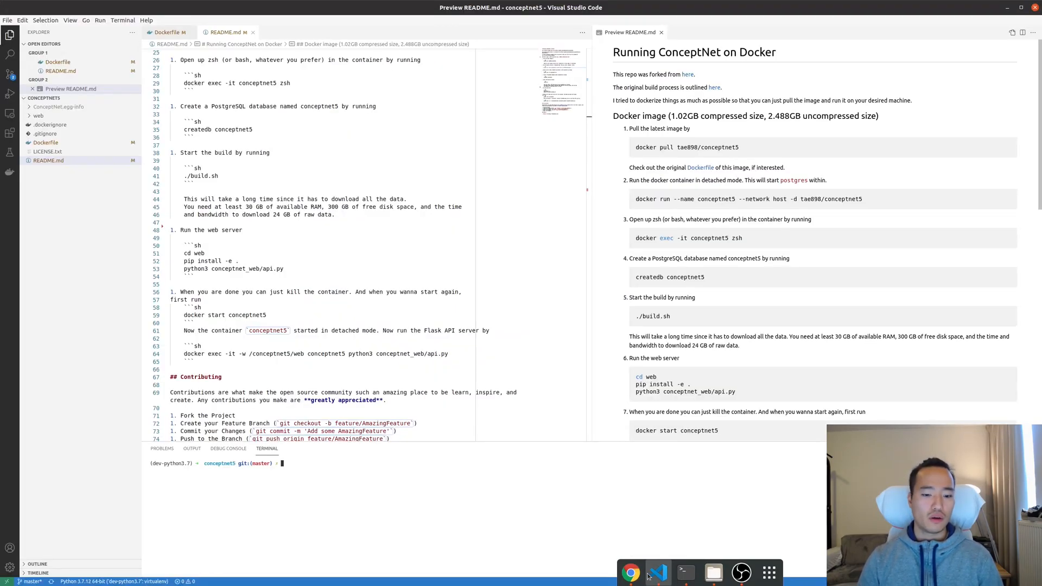
{"action": "left_click", "coordinate": [630, 571]}
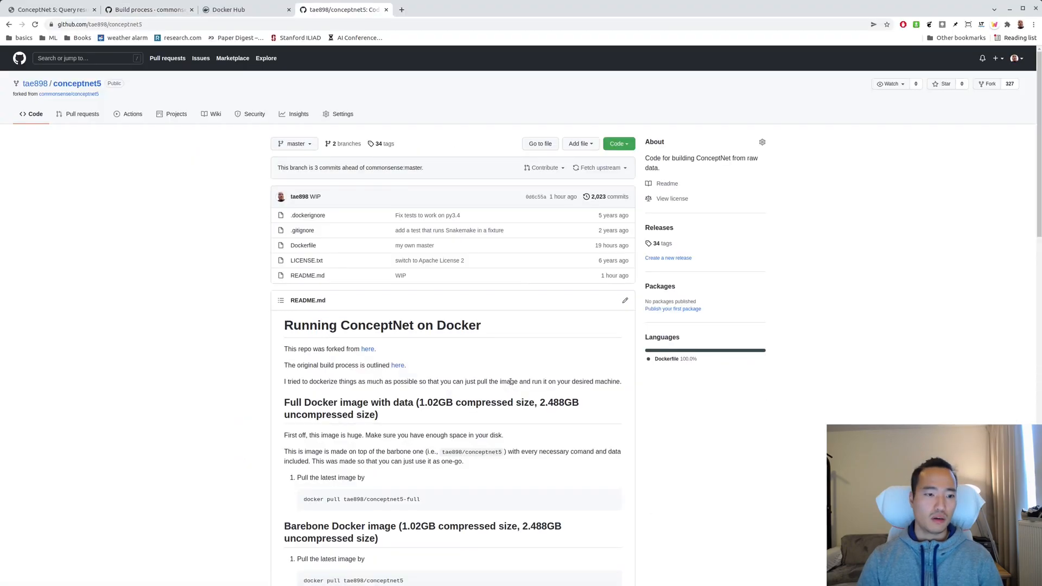
{"action": "scroll", "scroll_direction": "down", "scroll_amount": 3}
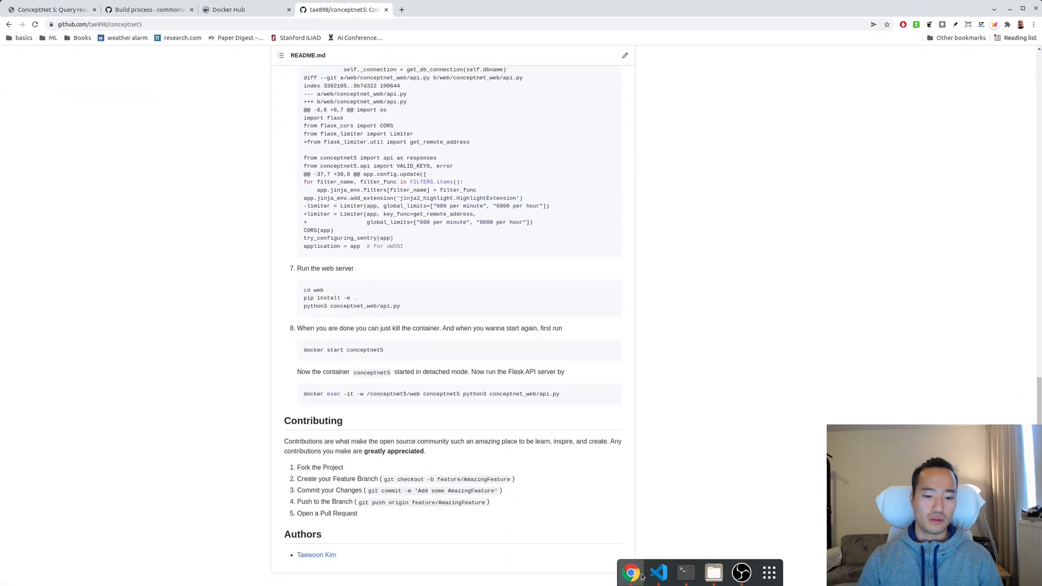
{"action": "left_click", "coordinate": [658, 573]}
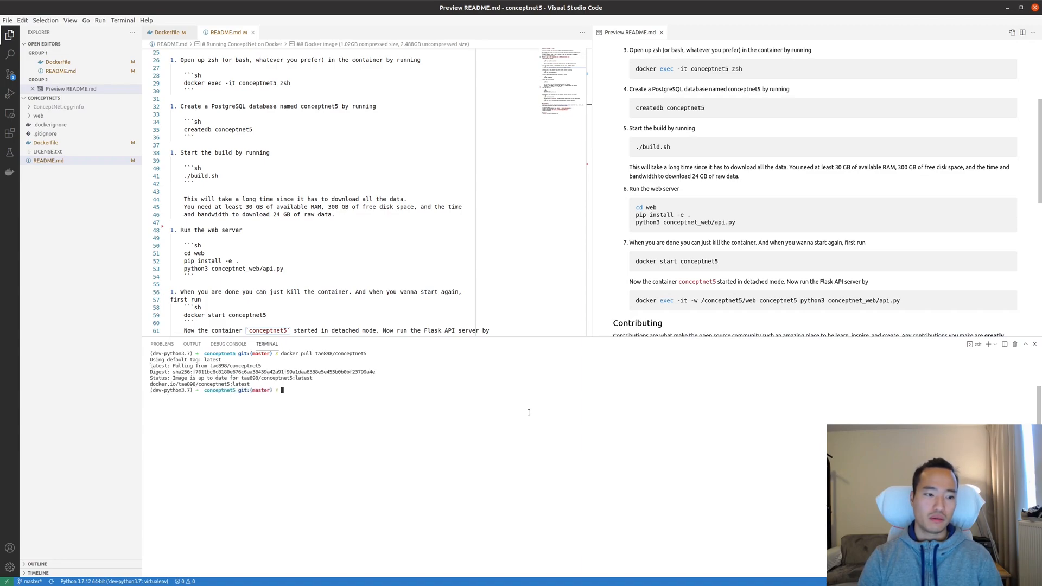
{"action": "type", "text": "docker images"}
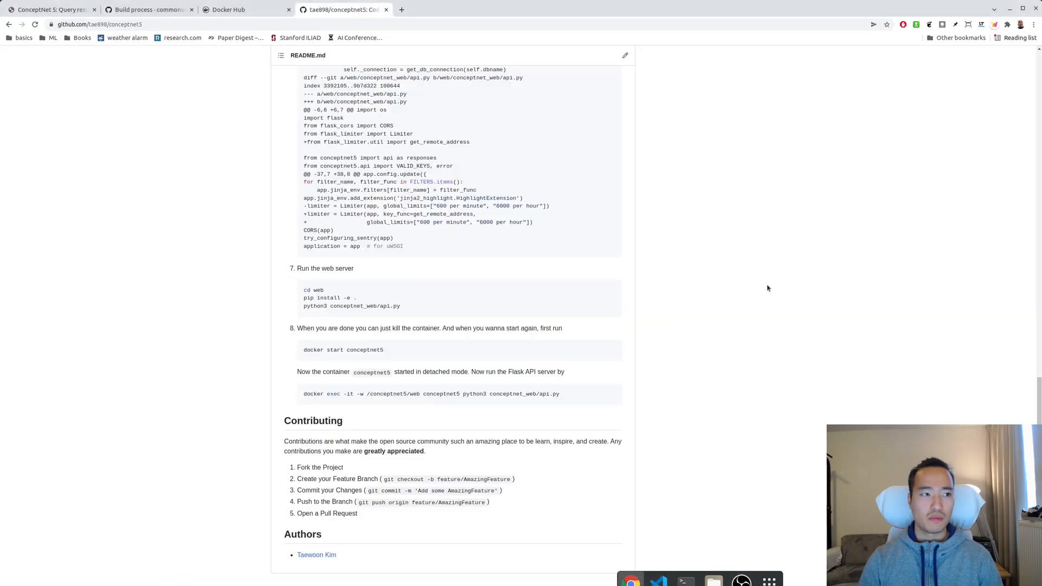
- Inspect the 'latest' tag of the tae898/conceptnet5 repository on Docker Hub
{"action": "left_click", "coordinate": [236, 9]}
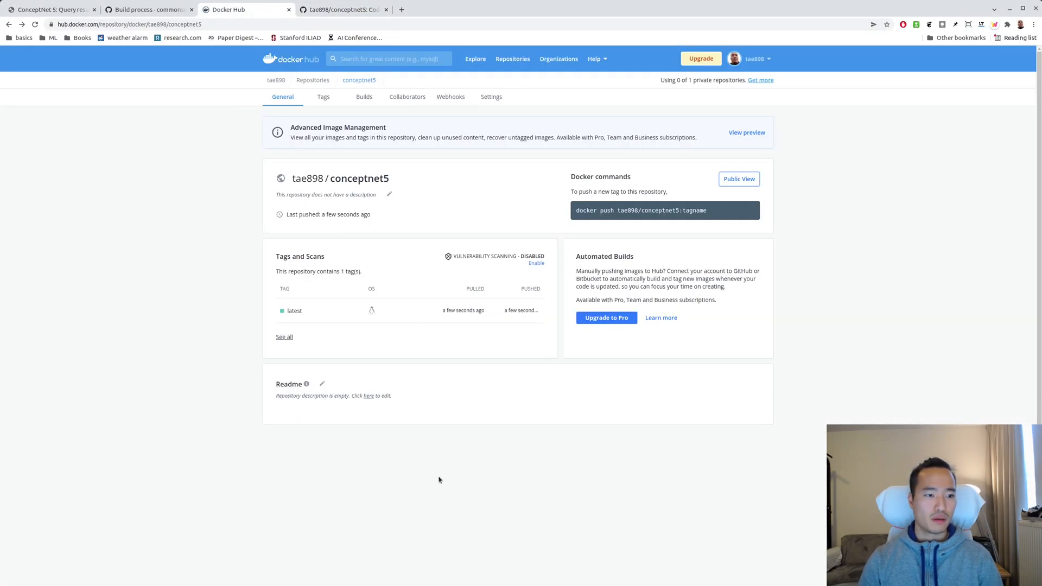
{"action": "mouse_move", "coordinate": [293, 311]}
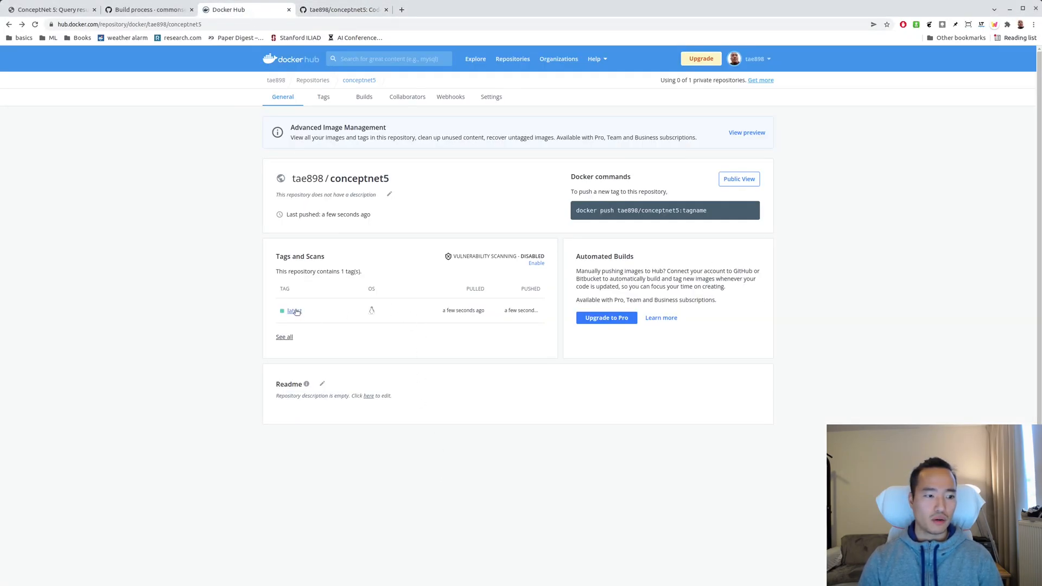
{"action": "left_click", "coordinate": [289, 310]}
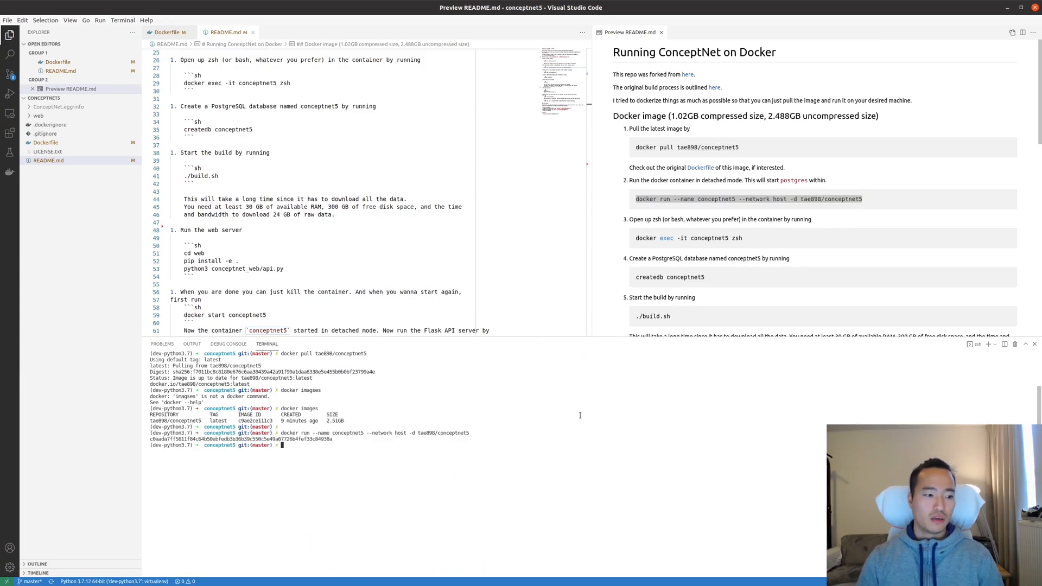
- Scroll through the Dockerfile, then return to README.md
{"action": "left_click", "coordinate": [334, 145]}
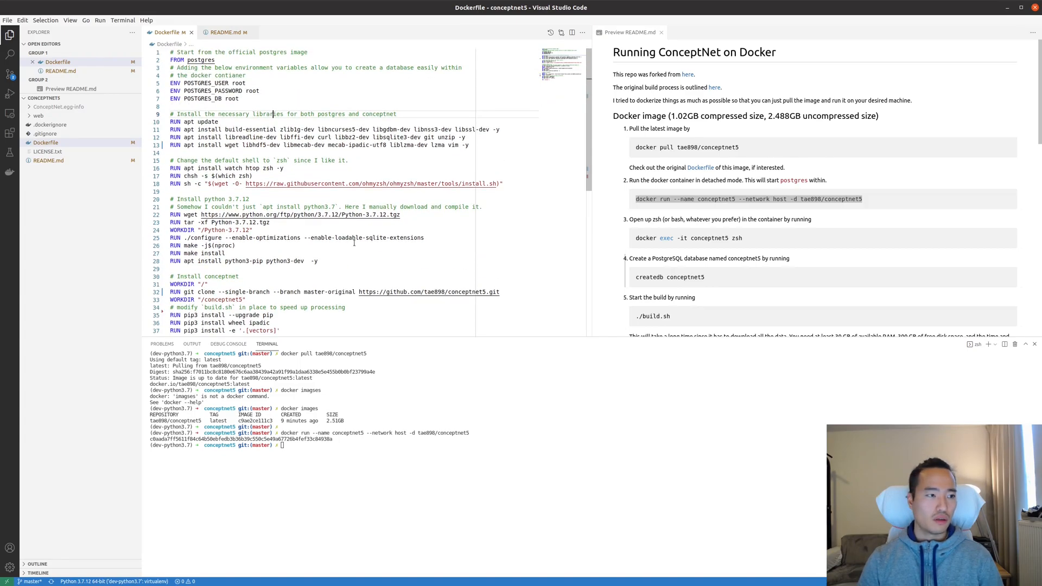
{"action": "scroll", "scroll_direction": "down", "scroll_amount": 3}
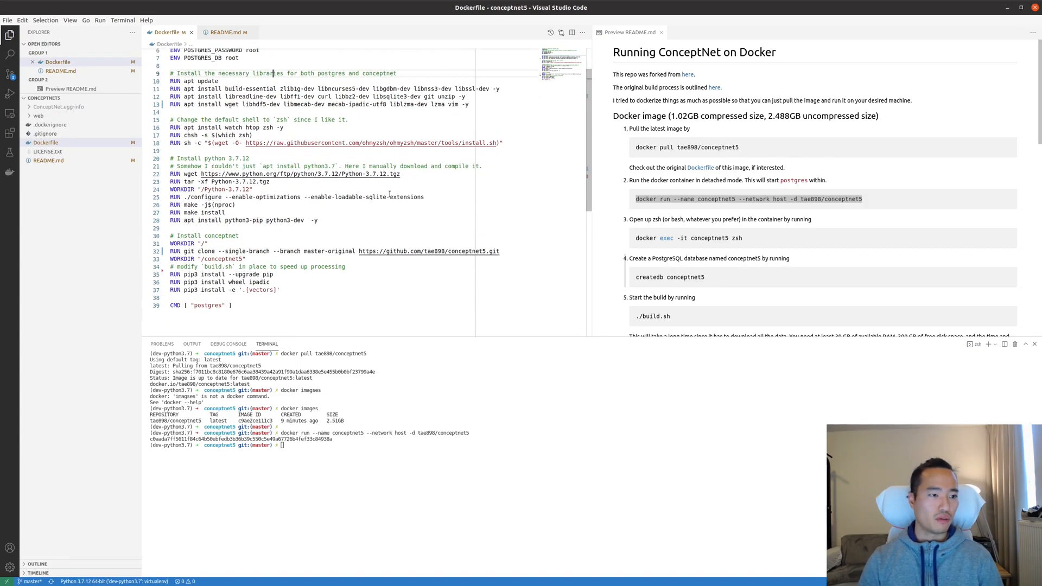
{"action": "left_click", "coordinate": [225, 32]}
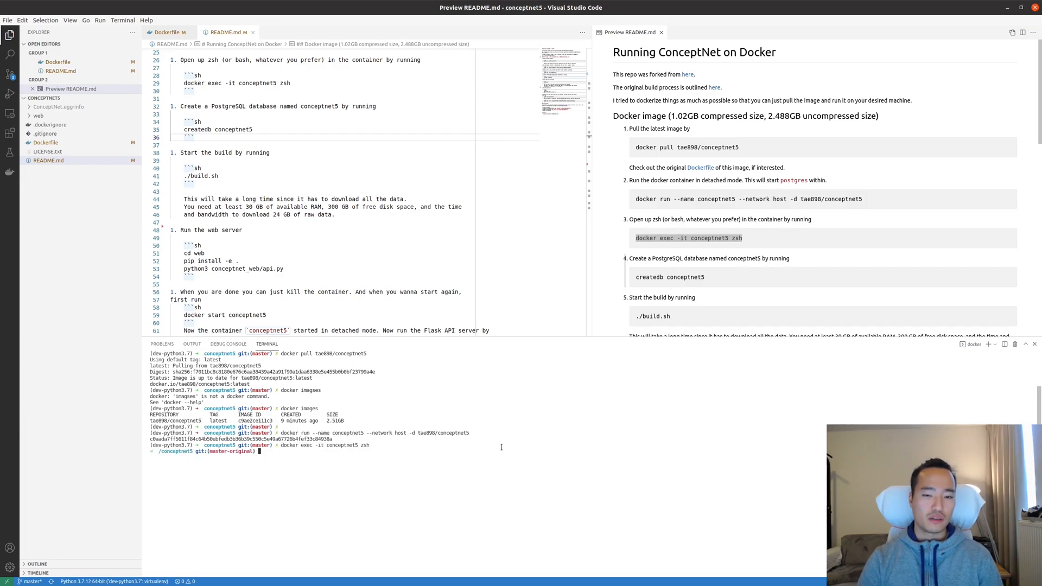
- Check postgres processes, list databases with \l+, quit psql, and highlight the RAM requirement
{"action": "type", "text": "l"}
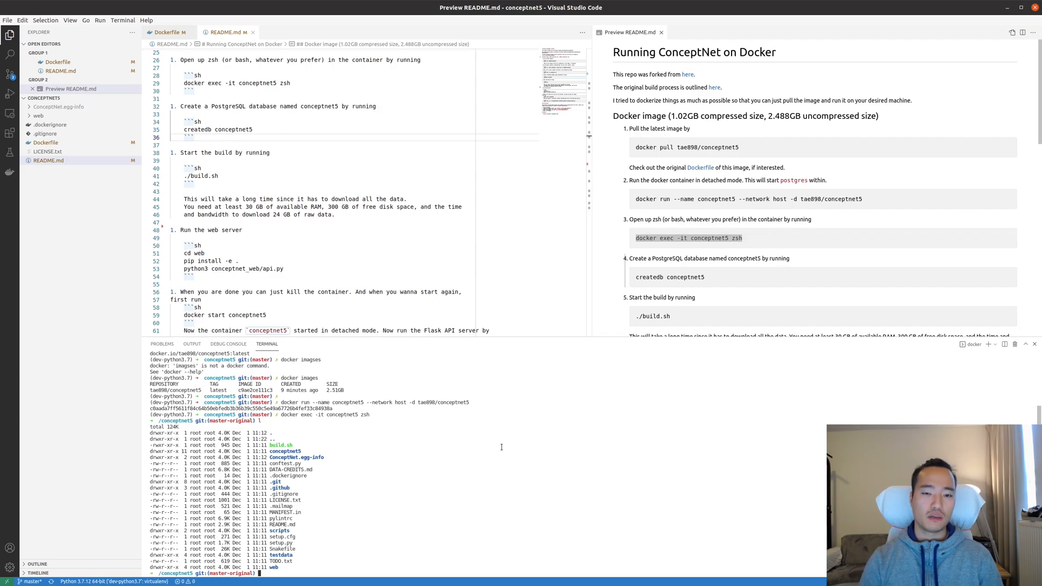
{"action": "scroll", "scroll_direction": "down", "scroll_amount": 3}
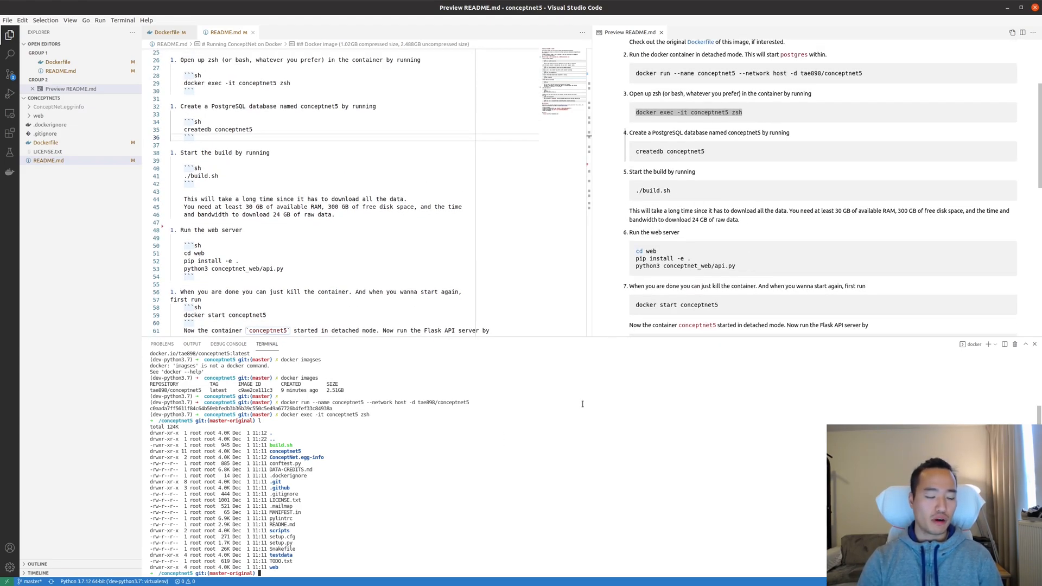
{"action": "type", "text": "ps ax | grep post"}
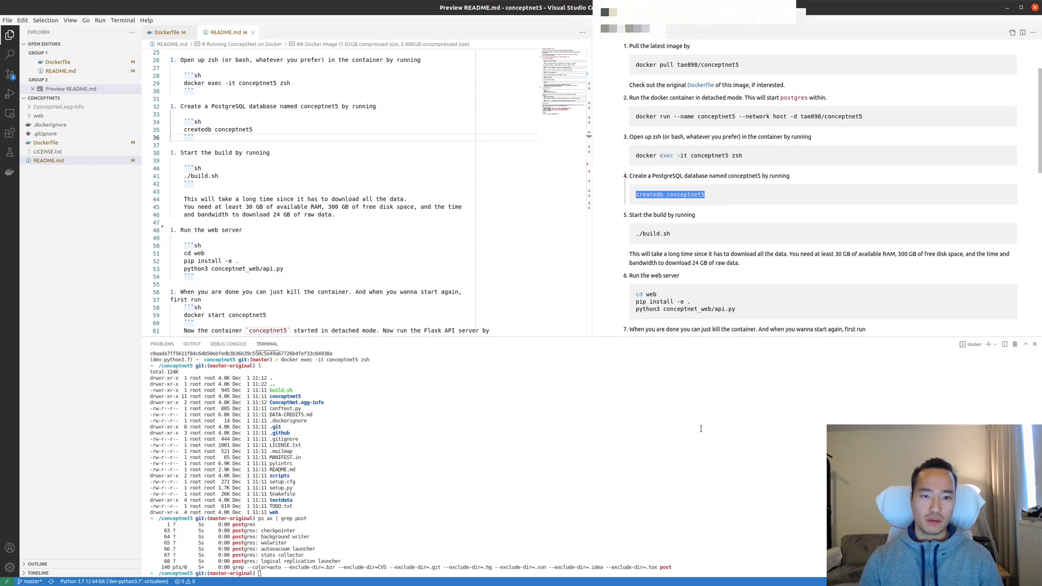
{"action": "left_click", "coordinate": [782, 376]}
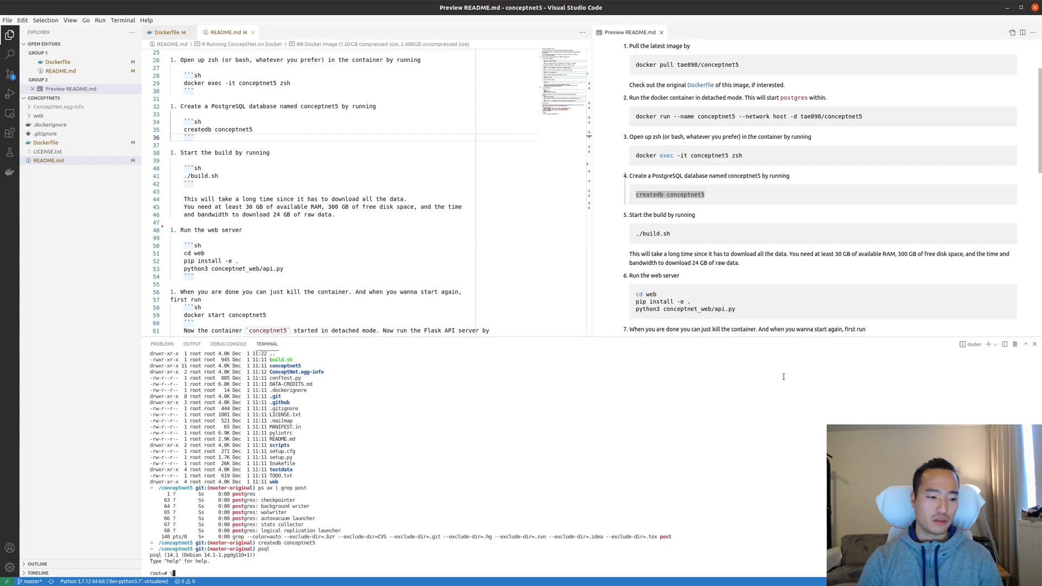
{"action": "type", "text": "\\l+"}
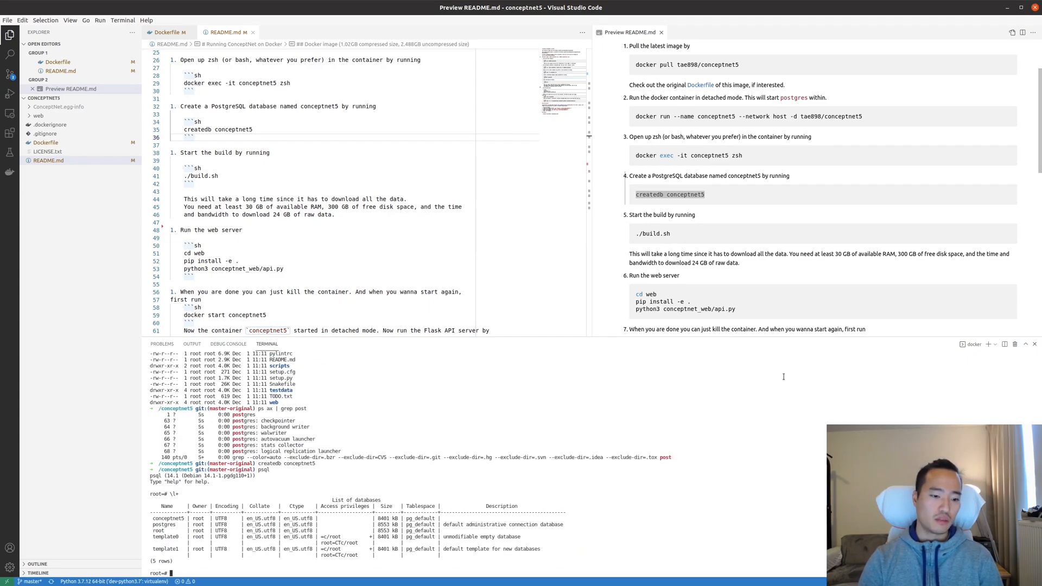
{"action": "type", "text": "\\q"}
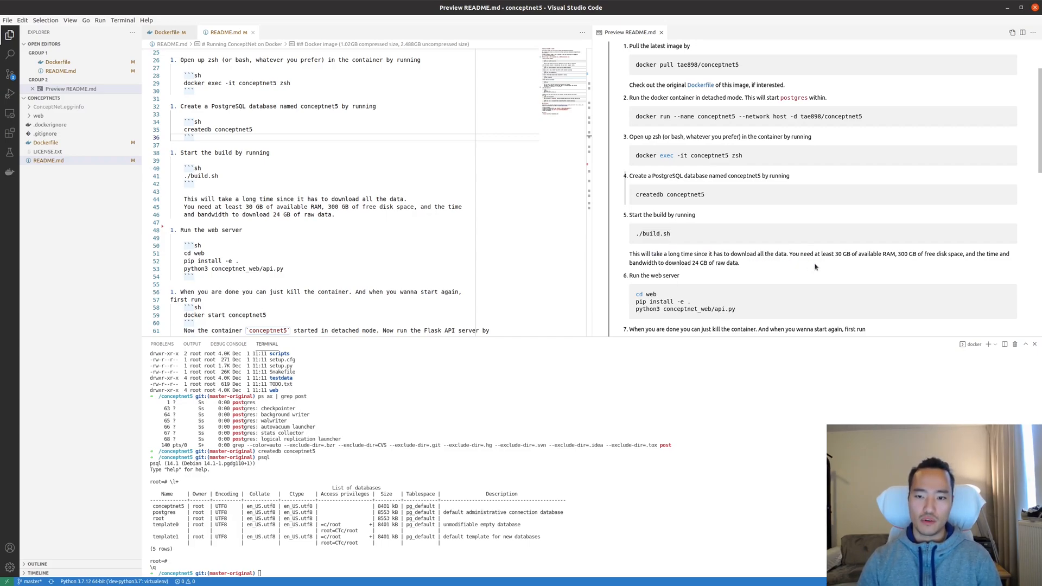
{"action": "left_click_drag", "start_coordinate": [811, 254], "coordinate": [904, 254]}
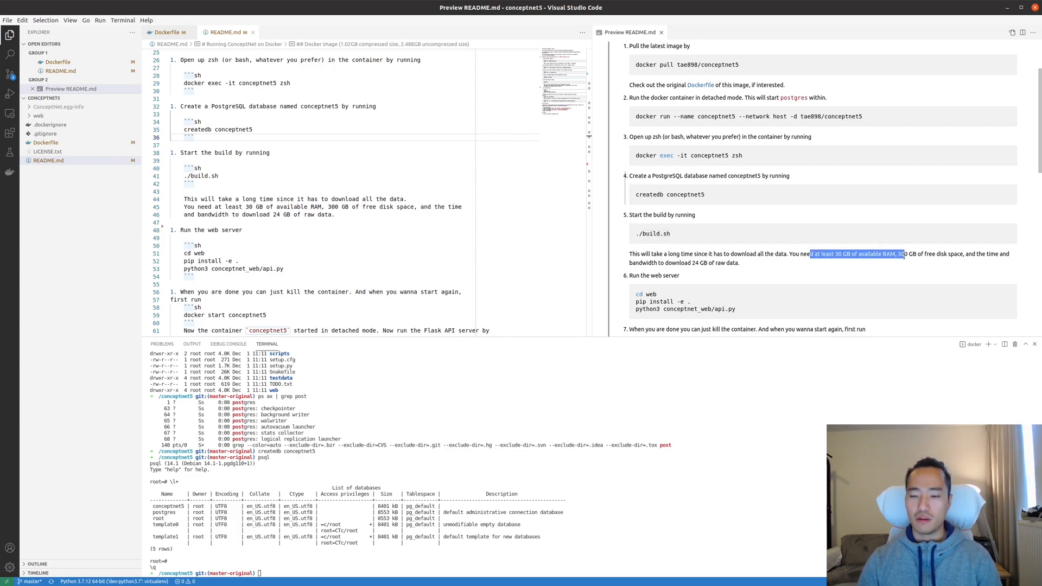
{"action": "left_click_drag", "start_coordinate": [811, 254], "coordinate": [950, 254]}
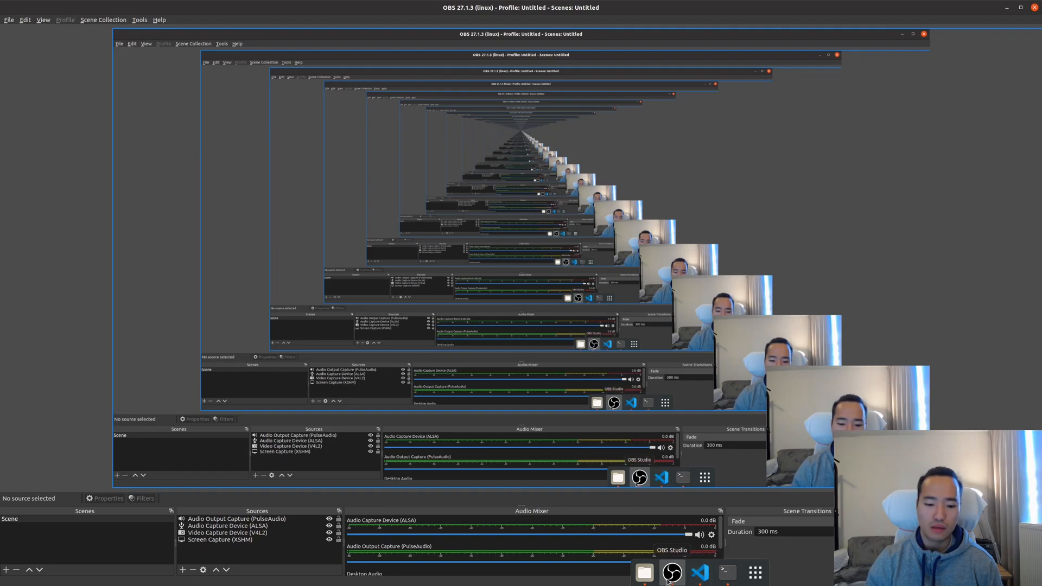
- Run docker ps in the standalone terminal and exec a zsh shell into conceptnet5
{"action": "left_click", "coordinate": [725, 572]}
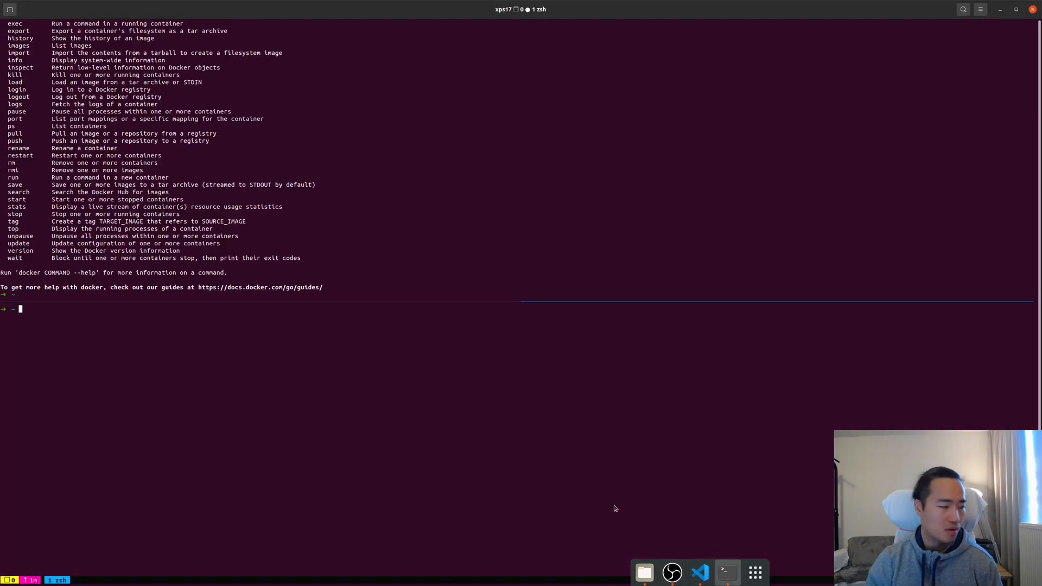
{"action": "type", "text": "do"}
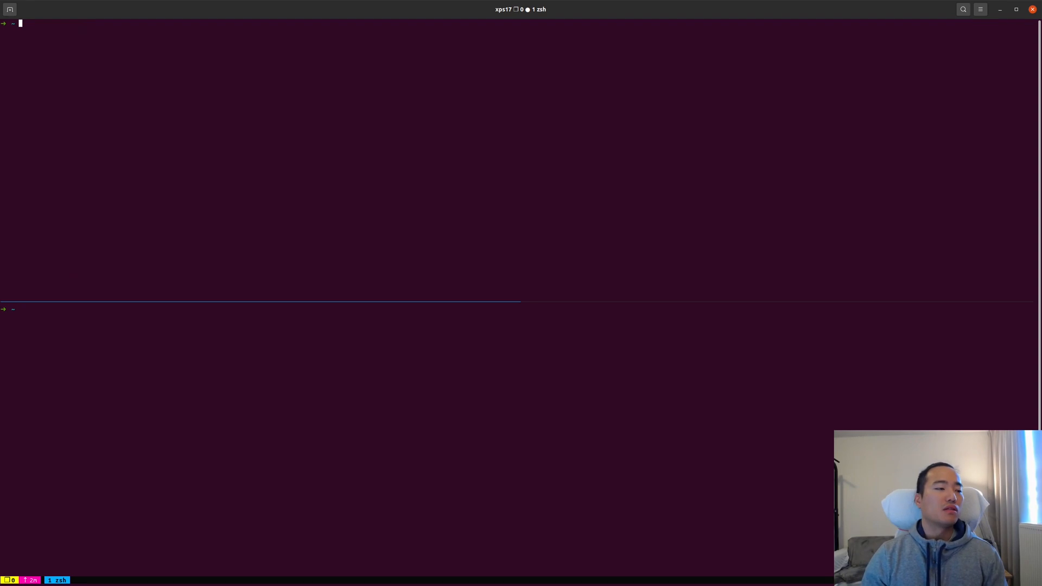
{"action": "type", "text": "docker ps"}
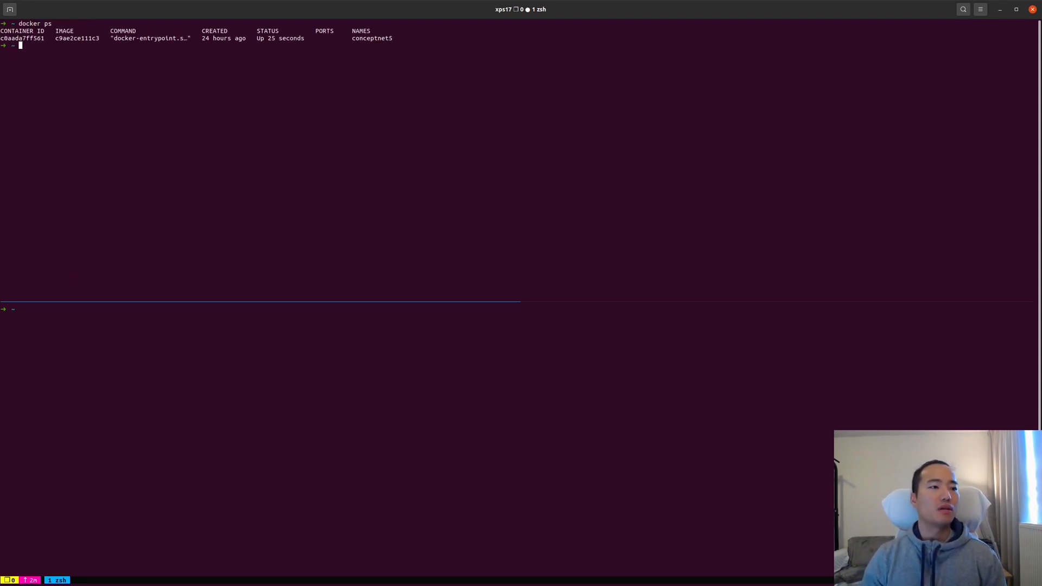
{"action": "type", "text": "docker exec -it conceptnet5 zsh"}
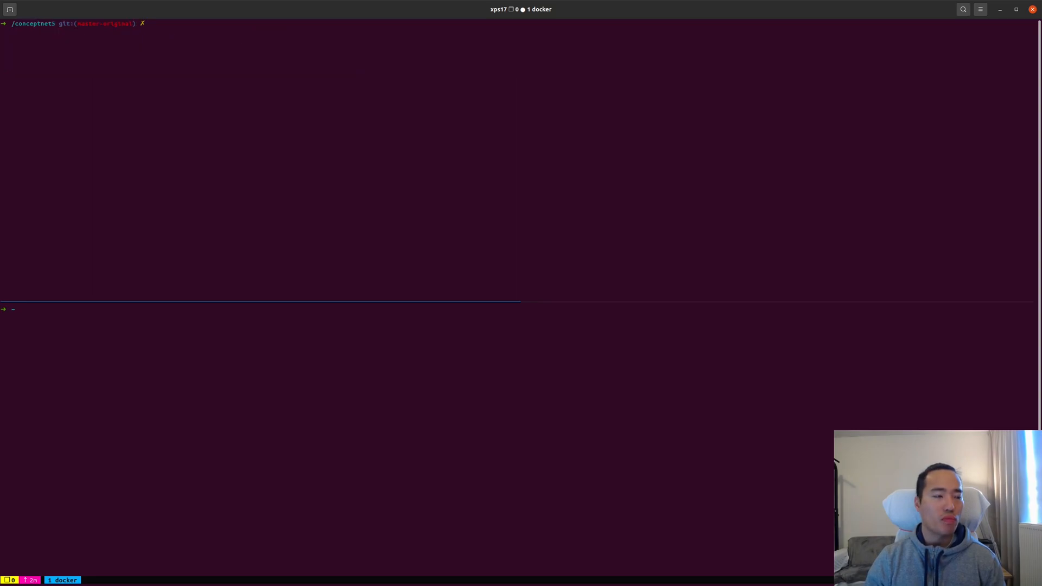
- View the container's build logfile and jump to its end
{"action": "type", "text": "cat"}
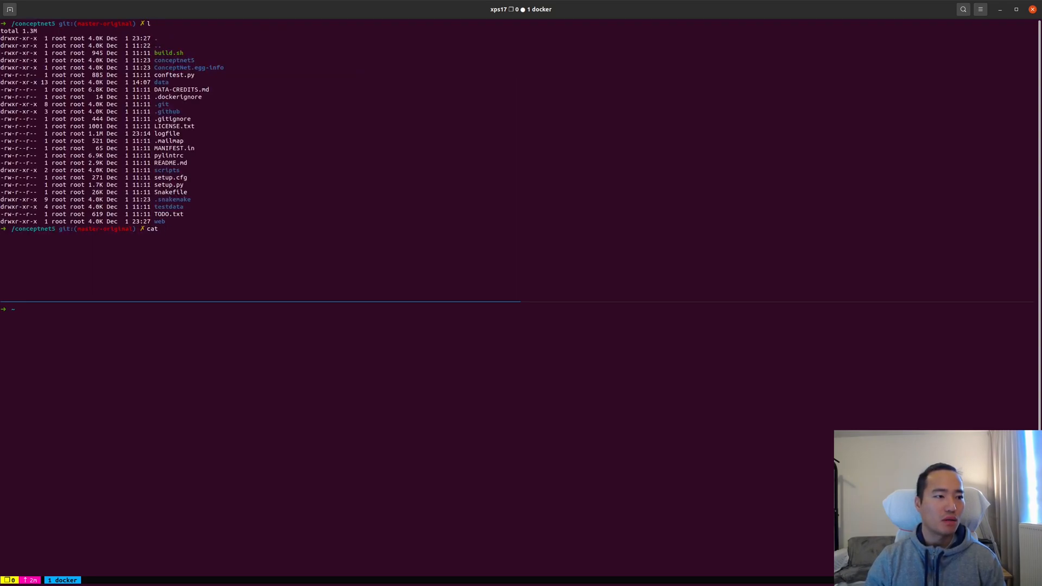
{"action": "type", "text": "lgo"}
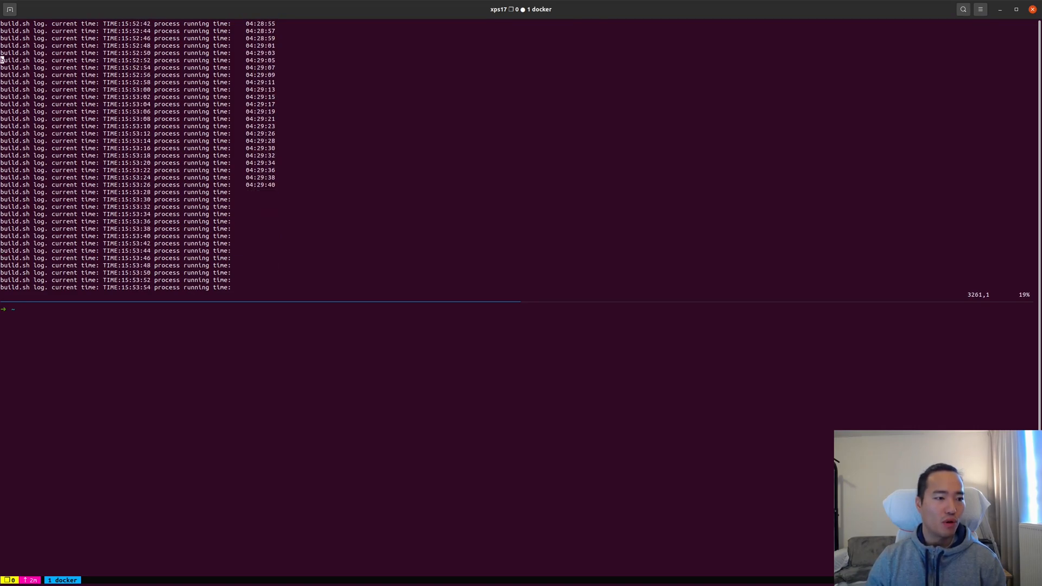
{"action": "key", "text": "Escape"}
{"action": "type", "text": "pip "}
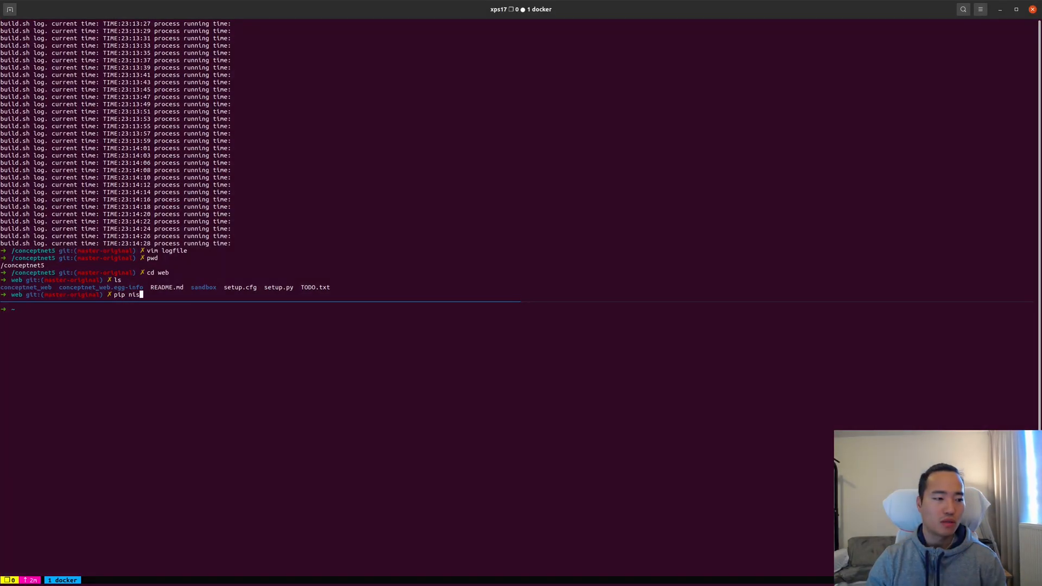
- Install the web package in editable mode with 'pip install -e .'
{"action": "type", "text": "install -e"}
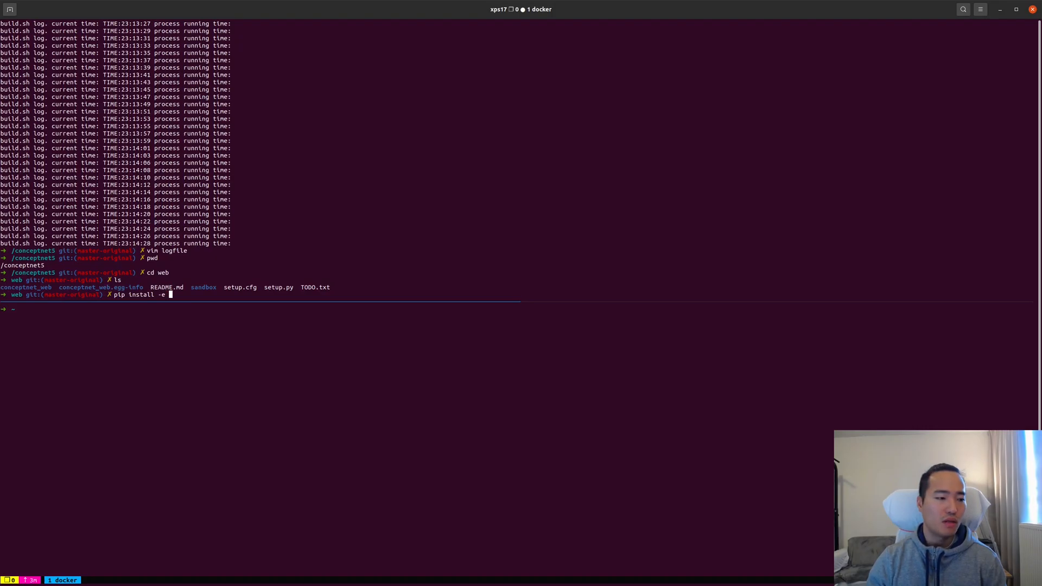
{"action": "type", "text": "."}
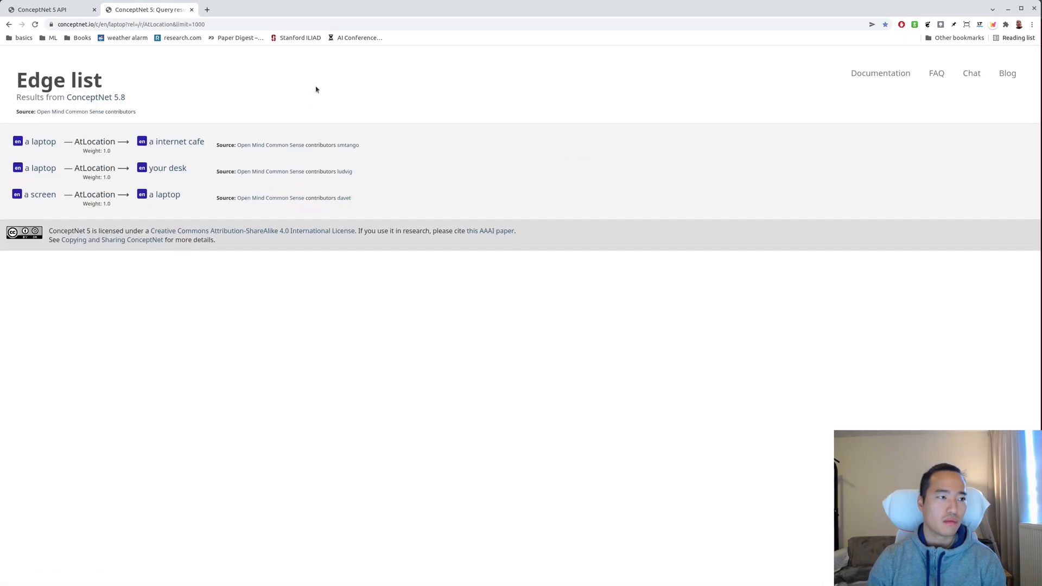
{"action": "mouse_move", "coordinate": [359, 38]}
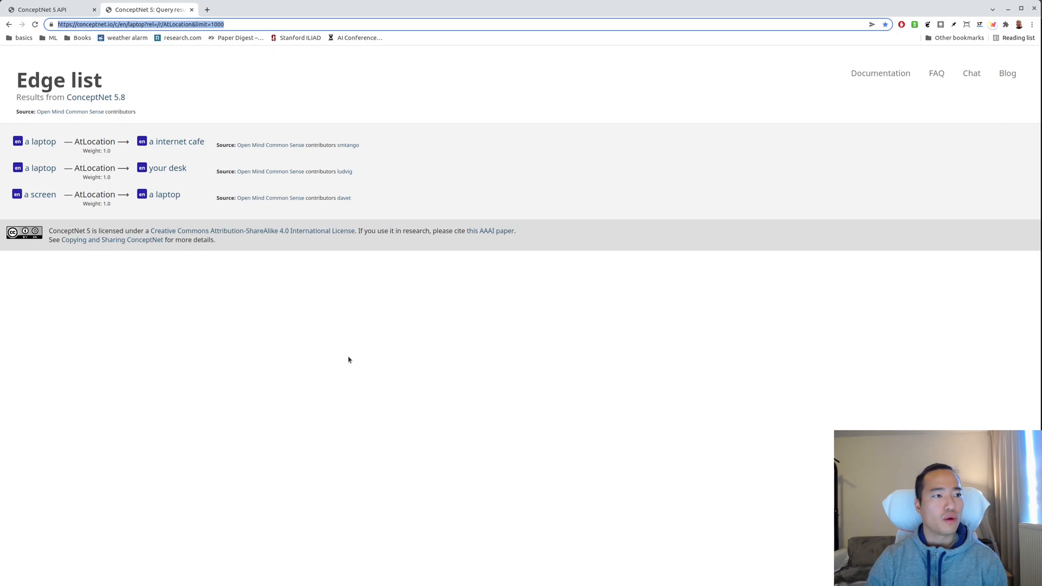
- Point the laptop query URL at 127.0.0.1:8084, then return to VS Code
{"action": "left_click", "coordinate": [47, 9]}
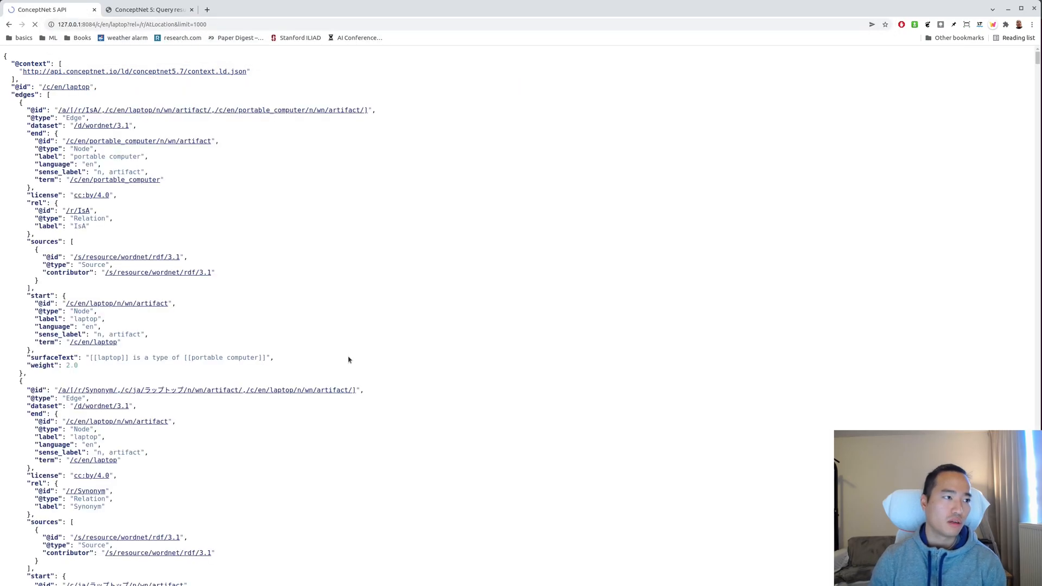
{"action": "mouse_move", "coordinate": [578, 330]}
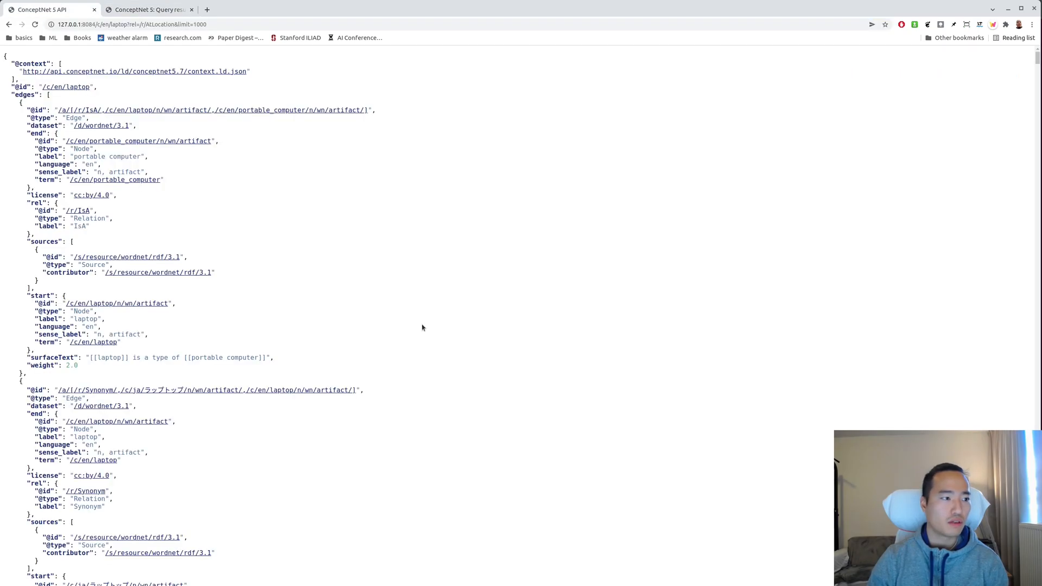
{"action": "left_click", "coordinate": [146, 9]}
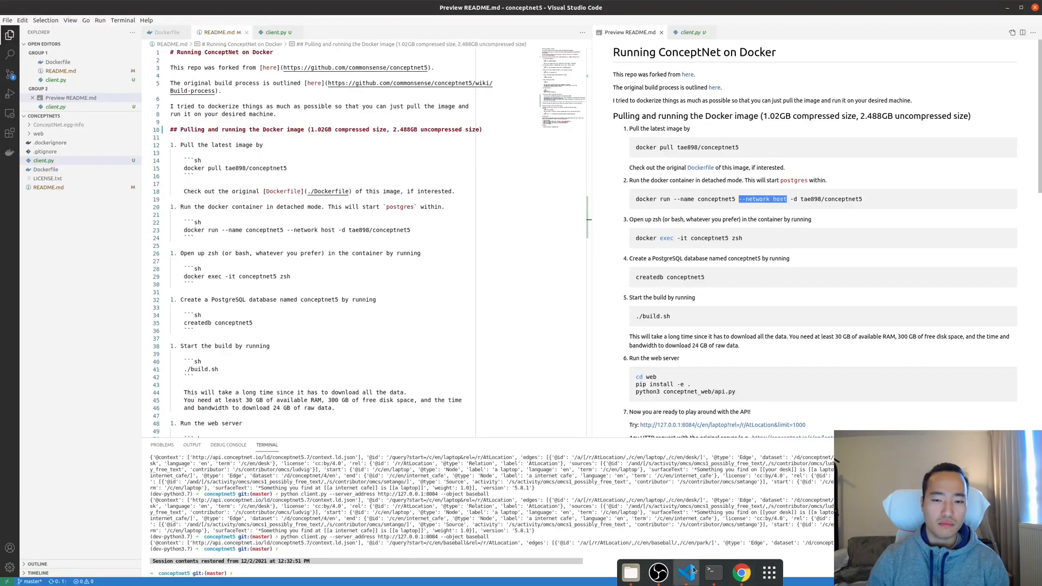
- Scroll the README preview to step 8 and open the client.py script
{"action": "scroll", "scroll_direction": "down", "scroll_amount": 3}
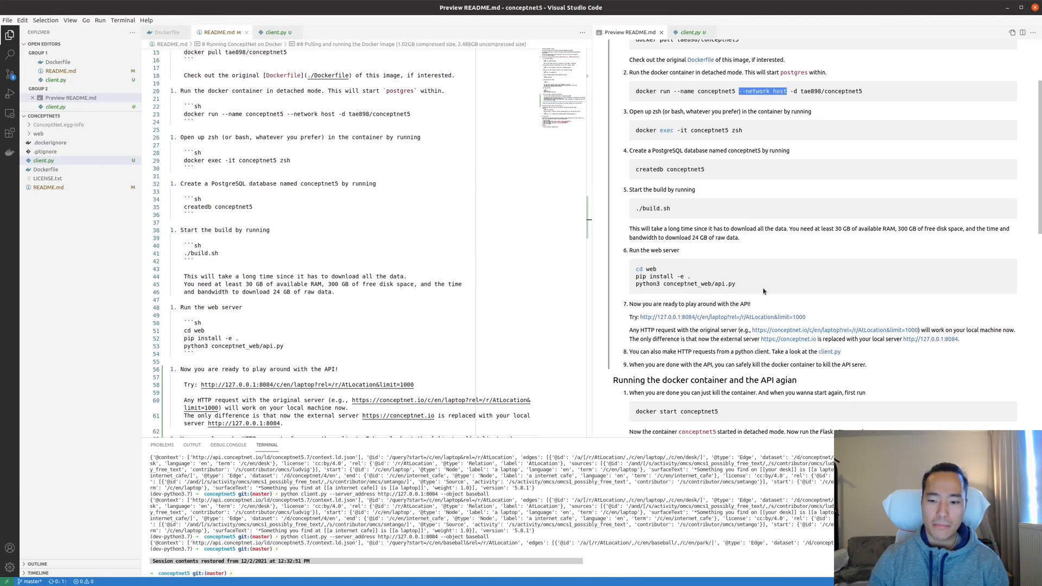
{"action": "mouse_move", "coordinate": [765, 297]}
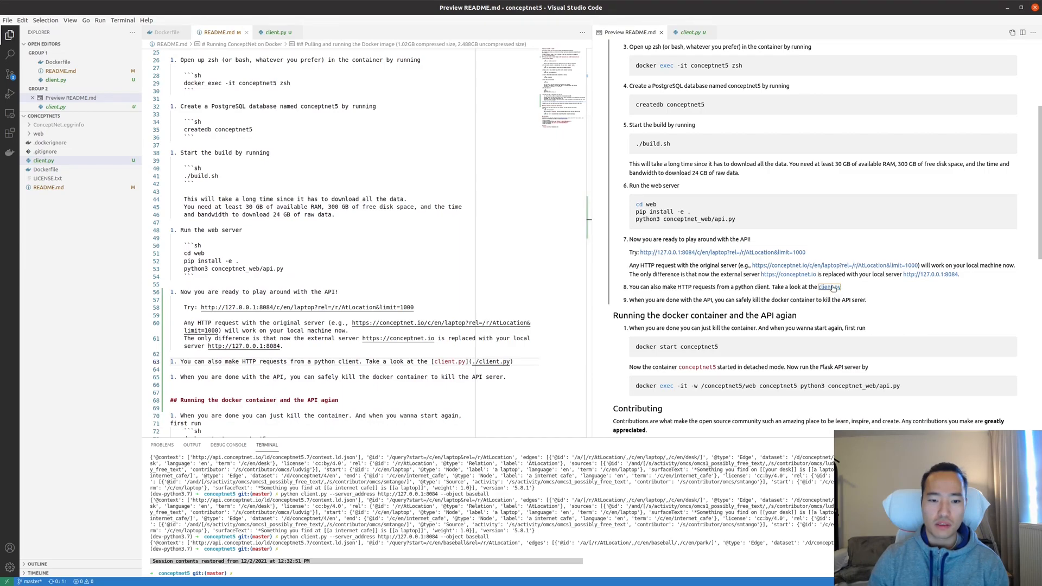
{"action": "left_click", "coordinate": [690, 32]}
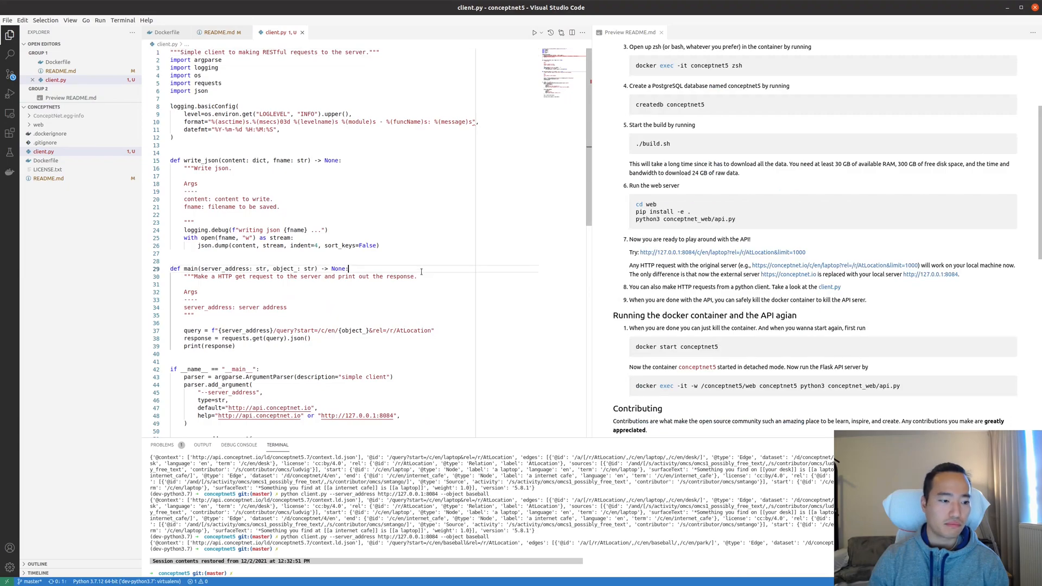
- In the terminal, run pwd, then workon dev-python3.7 and workon conceptnet5
{"action": "scroll", "scroll_direction": "down", "scroll_amount": 3}
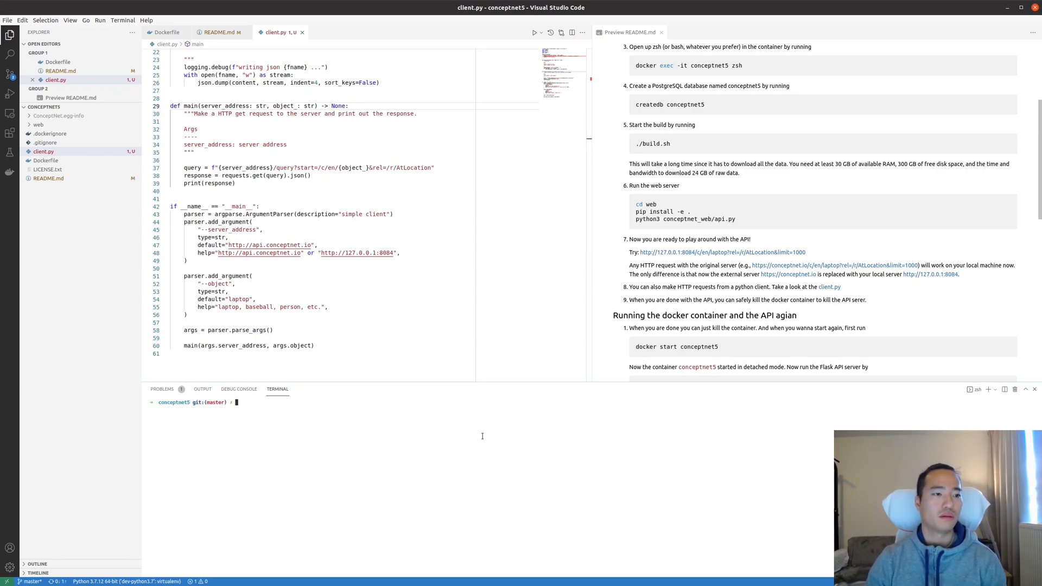
{"action": "type", "text": "p"}
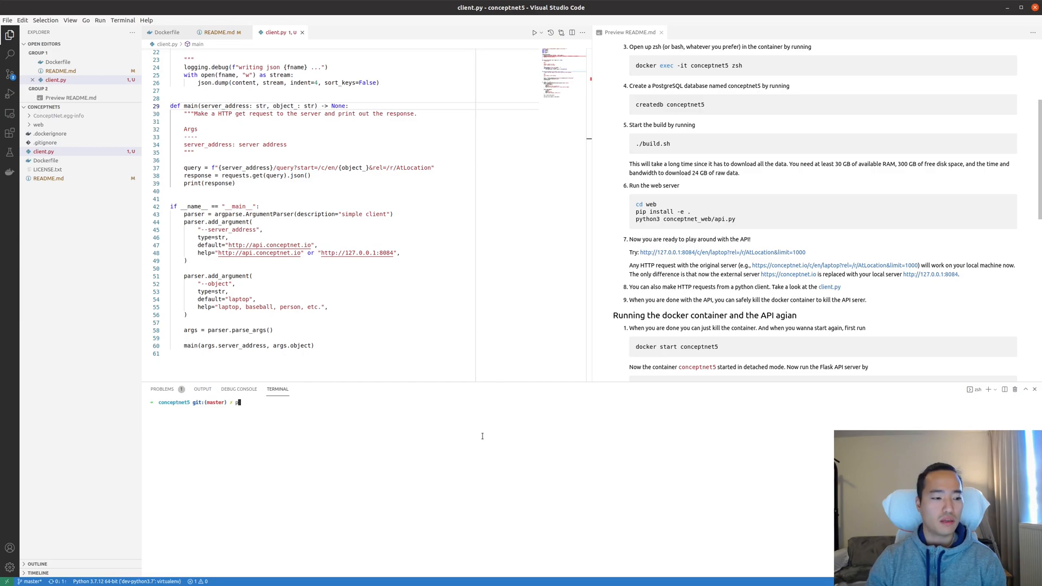
{"action": "type", "text": "workon"}
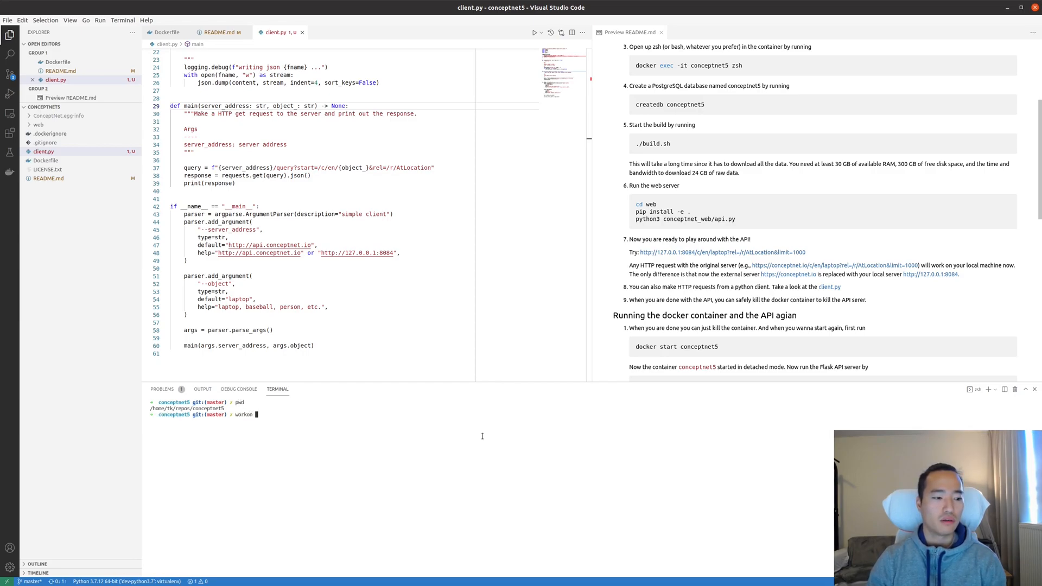
{"action": "type", "text": "dev-python3.7"}
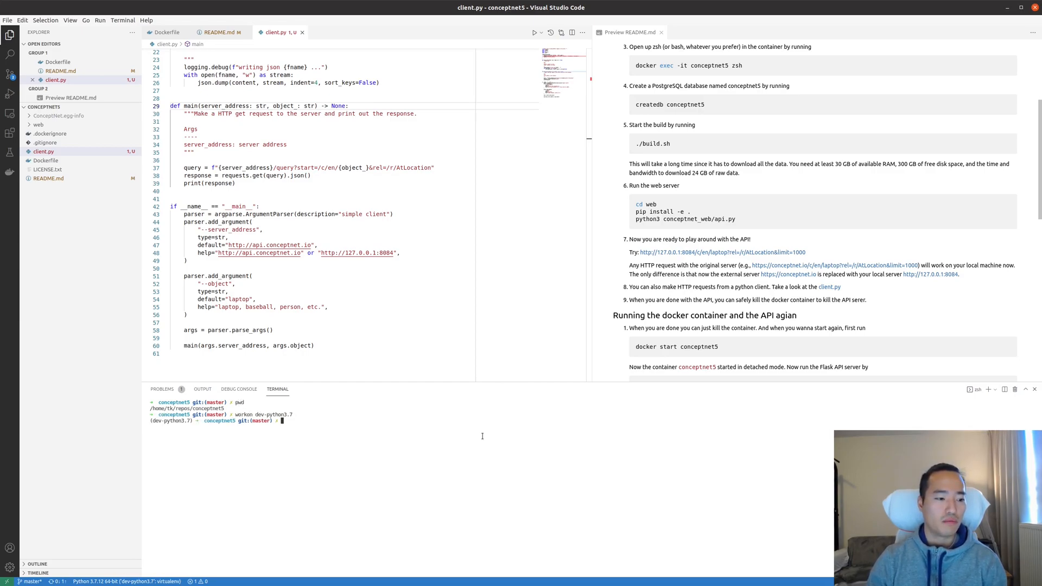
{"action": "type", "text": "workon"}
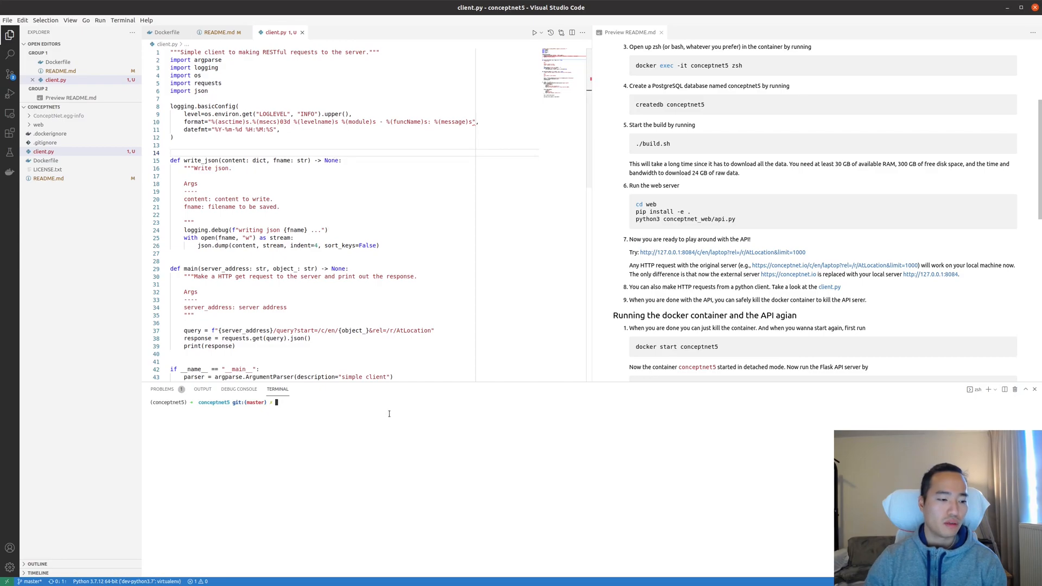
- Create the python3.7 'foo' virtualenv and try running client.py in it
{"action": "type", "text": "mkvirtualenv -p python3.7 foo"}
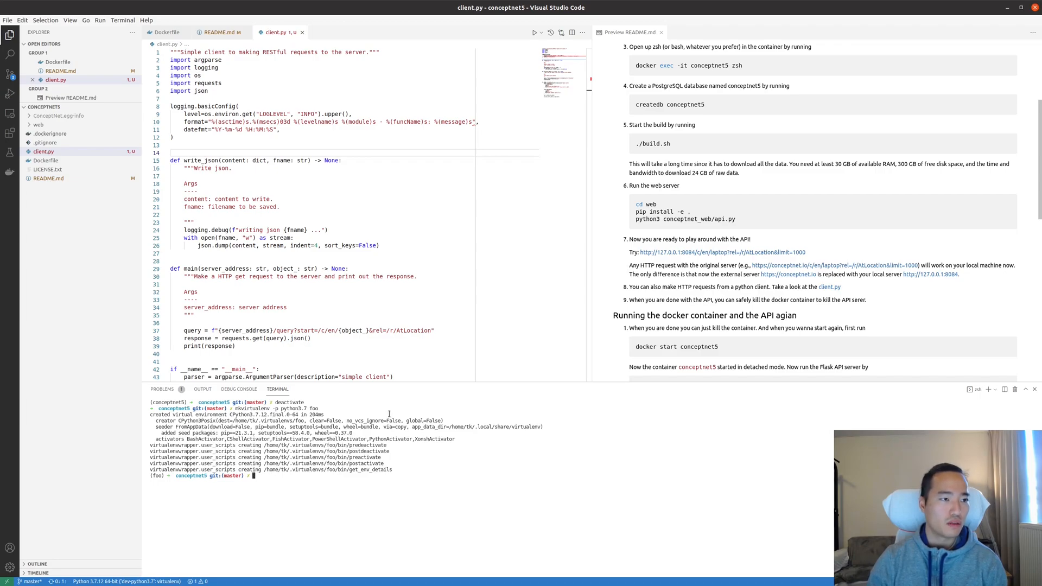
{"action": "type", "text": "python"}
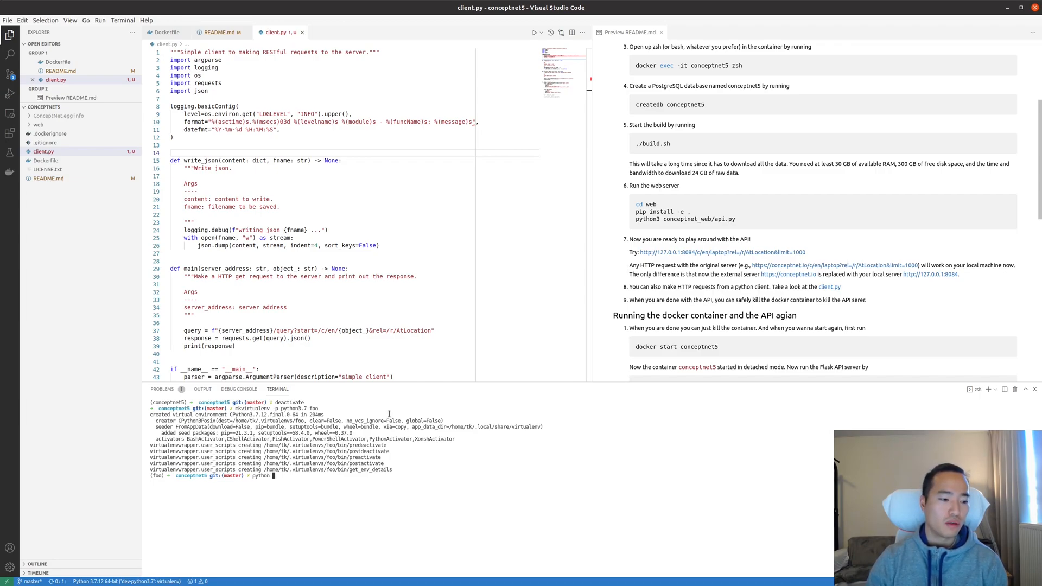
{"action": "type", "text": "python client.py"}
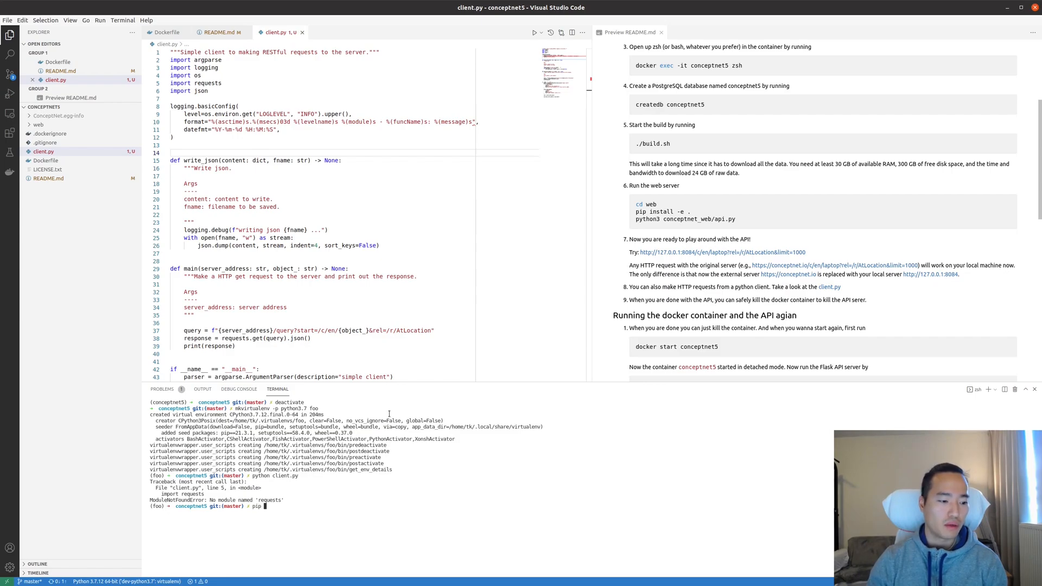
- Install requests, rerun client.py successfully, and freeze packages into requirements.txt
{"action": "type", "text": "install reuqests"}
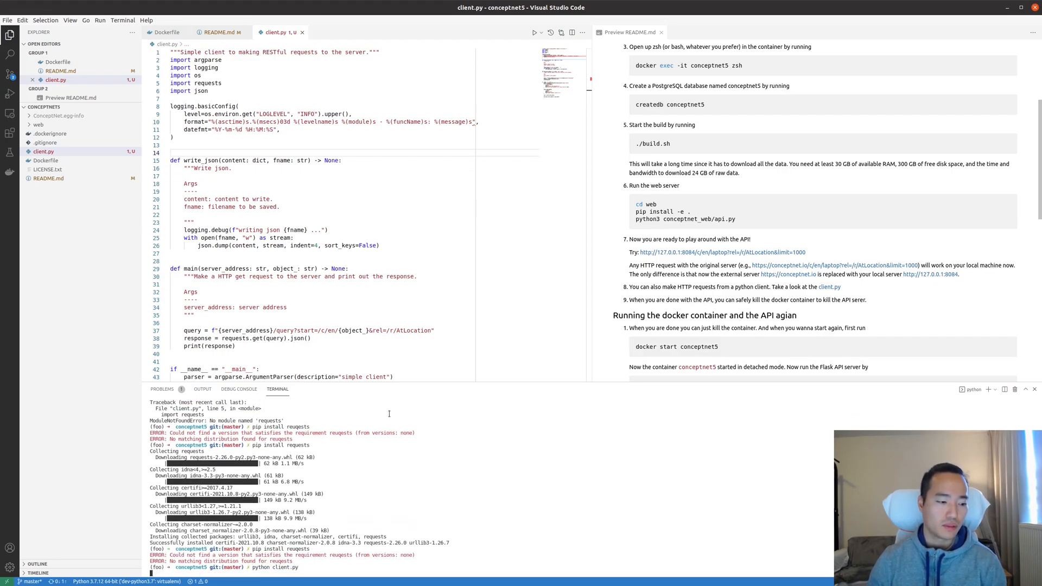
{"action": "key", "text": "Return"}
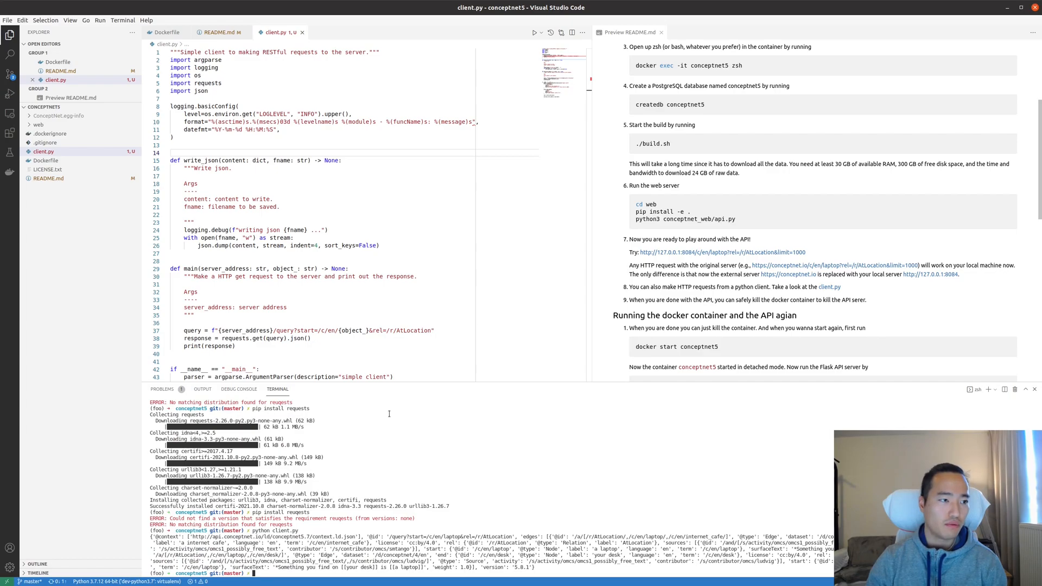
{"action": "type", "text": "pip freeze > requirements.txt"}
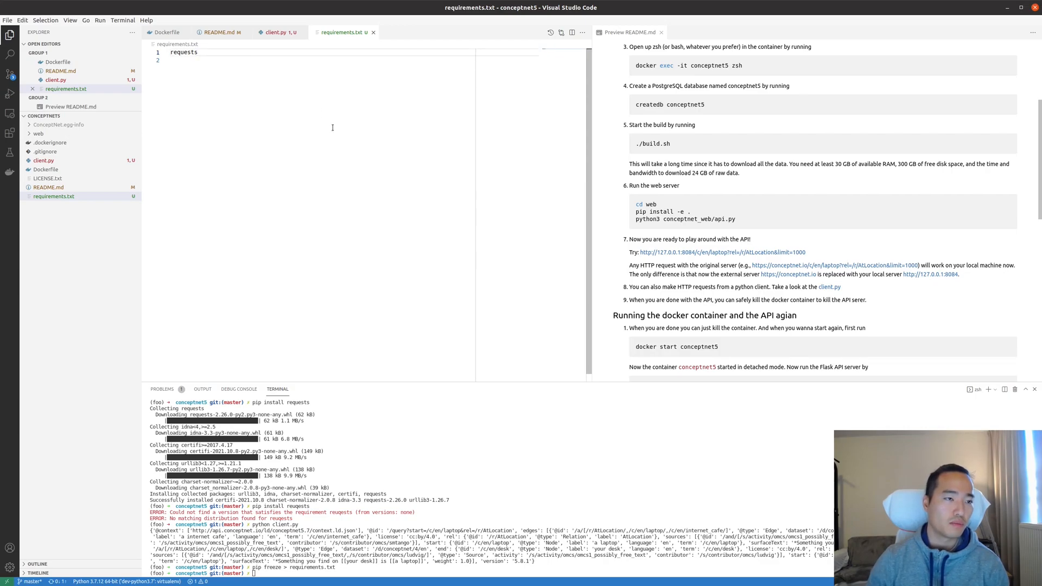
- Close requirements.txt and add a README note to install the requests package with pip
{"action": "left_click", "coordinate": [275, 32]}
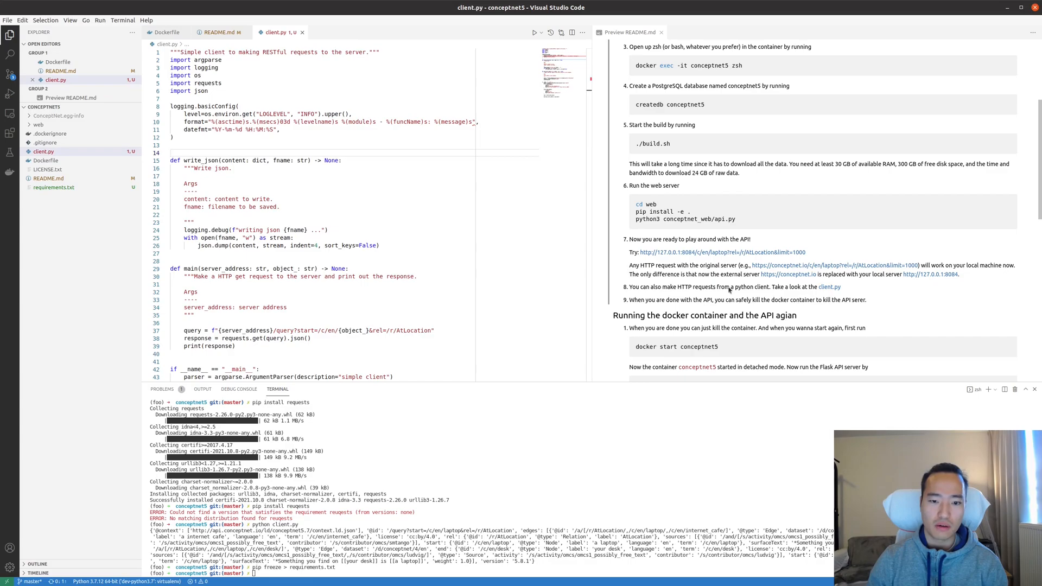
{"action": "left_click", "coordinate": [220, 32]}
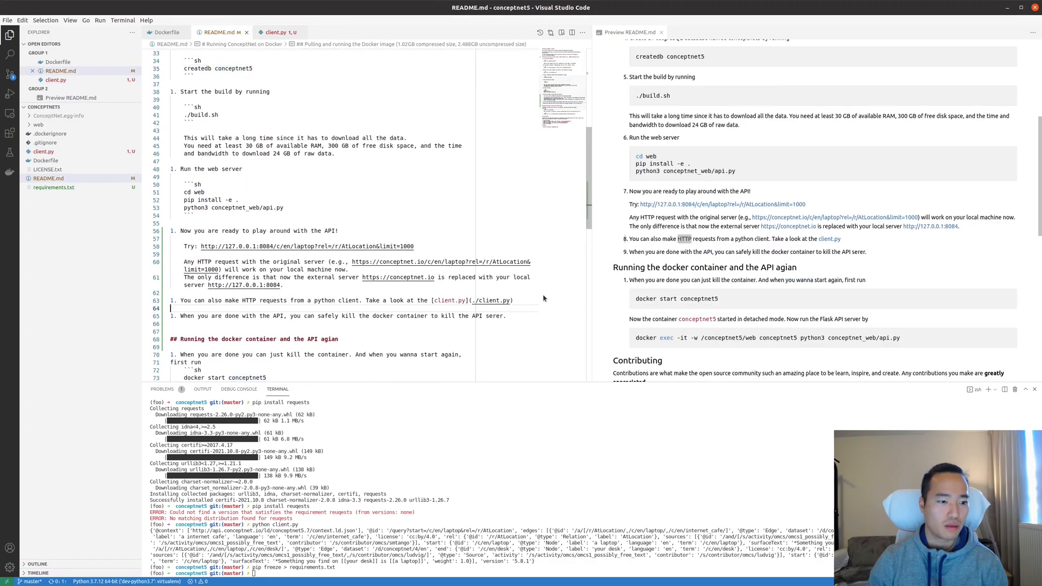
{"action": "type", "text": "Be sure to install the d"}
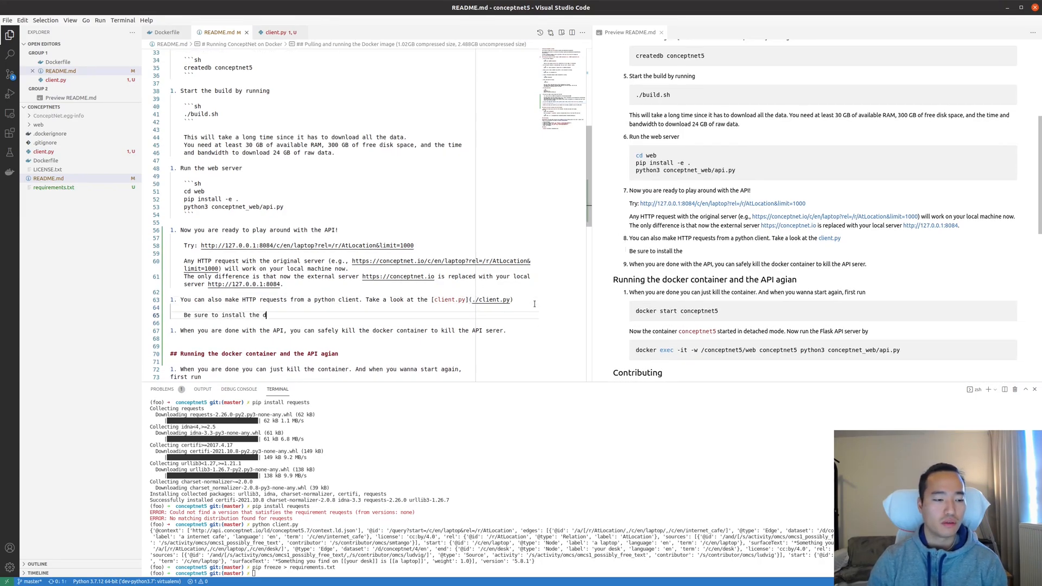
{"action": "type", "text": "requests package by running `pipi nstall requests"}
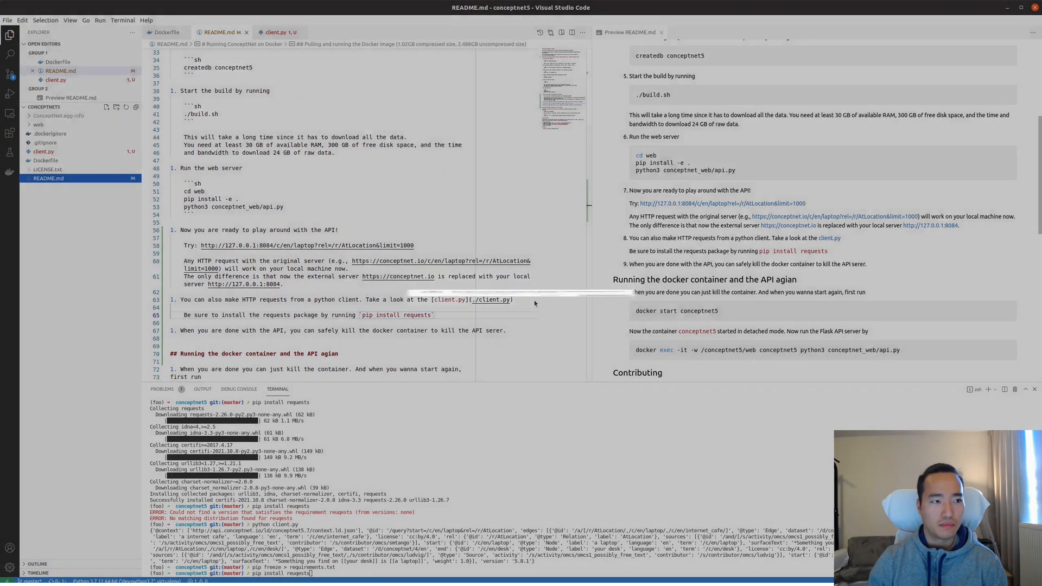
- Run client.py with --server_address for api.conceptnet.io and 127.0.0.1:8084
{"action": "left_click", "coordinate": [276, 32]}
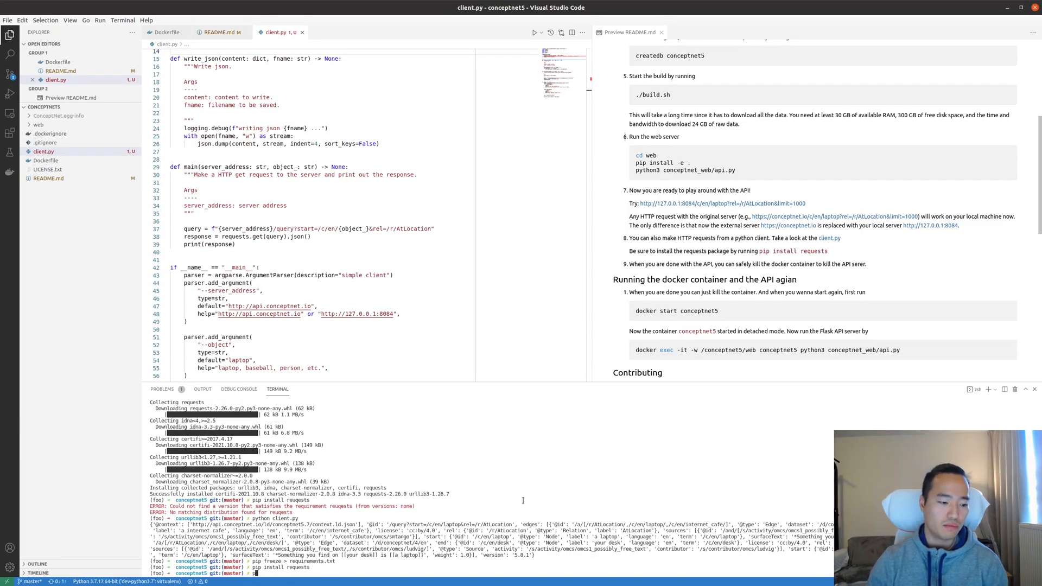
{"action": "type", "text": "python client.py"}
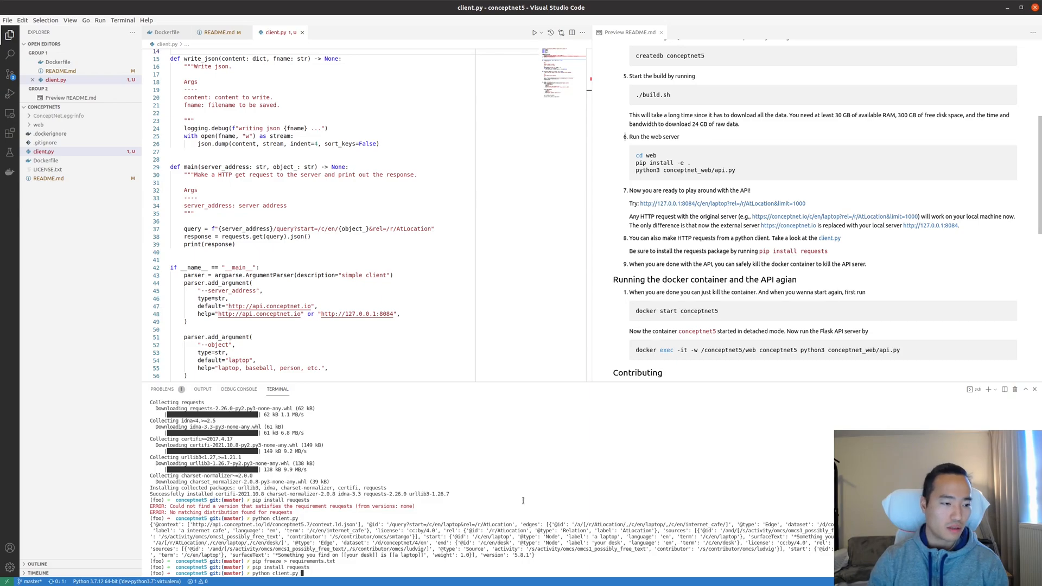
{"action": "scroll", "scroll_direction": "down", "scroll_amount": 3}
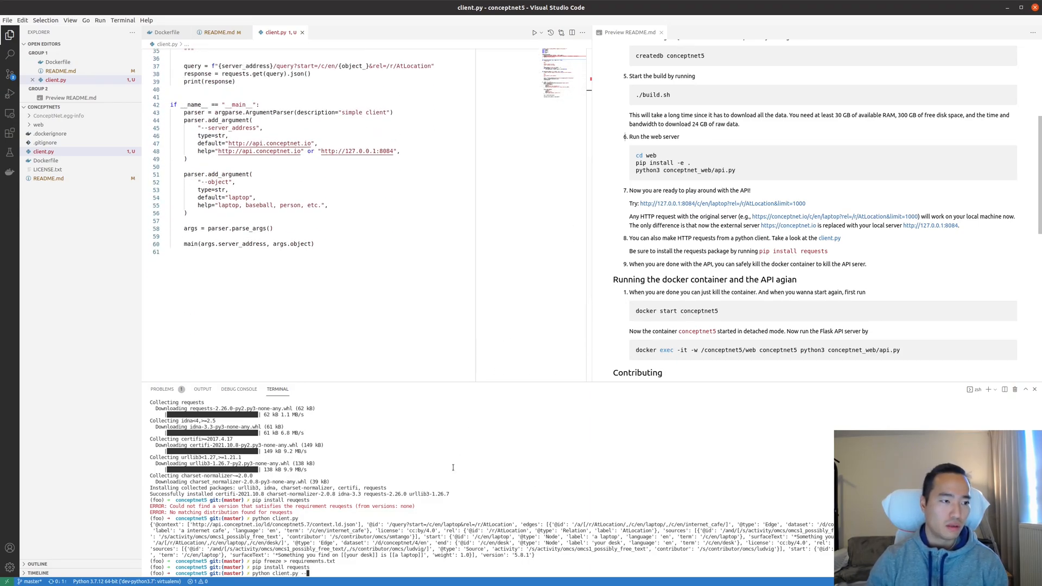
{"action": "type", "text": "--server_addre"}
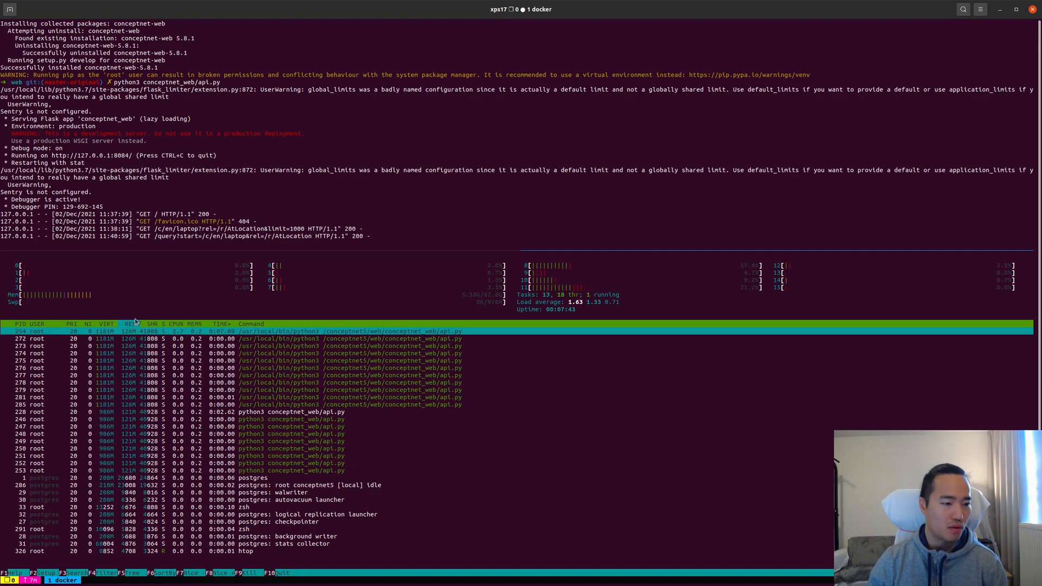
{"action": "key", "text": "q"}
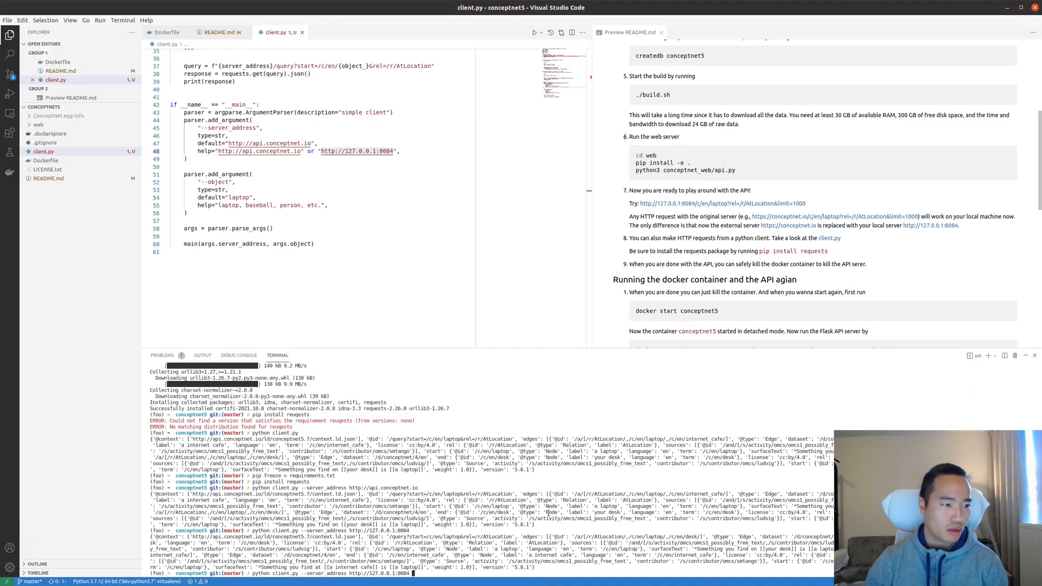
- Query the local 127.0.0.1:8084 server with --object baseball, water, foobarbaz and webcam
{"action": "type", "text": "--object baseball"}
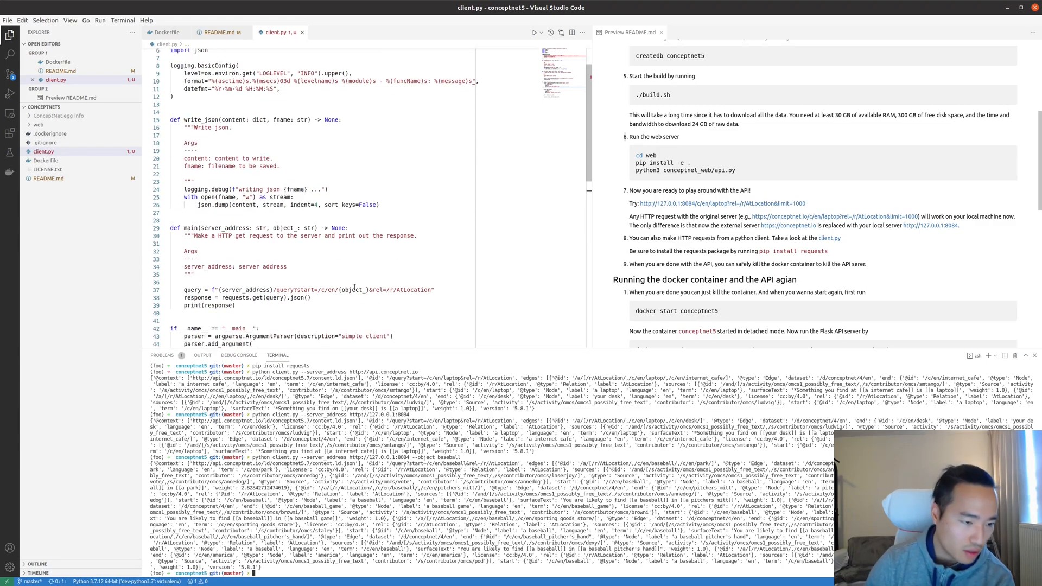
{"action": "double_click", "coordinate": [284, 166]}
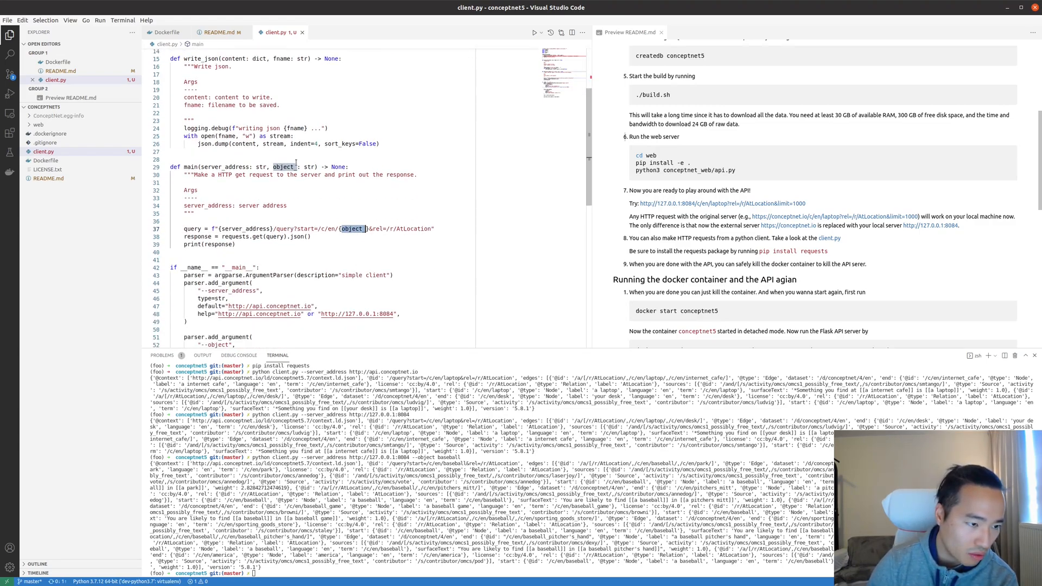
{"action": "scroll", "scroll_direction": "down", "scroll_amount": 3}
{"action": "type", "text": "_"}
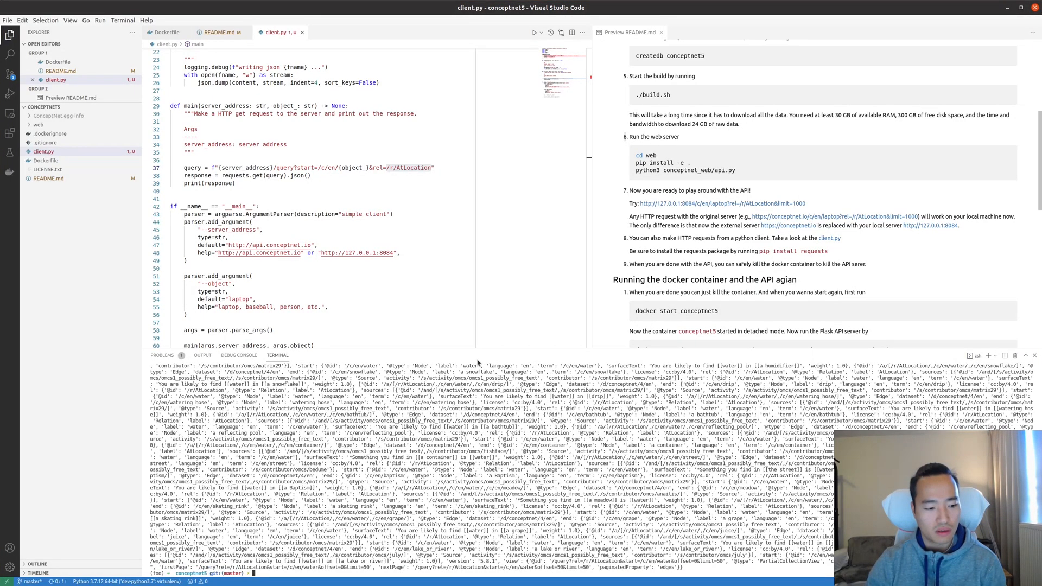
{"action": "type", "text": "python client.py --server_address http://127.0.0.1:8084 --object foobarbaz"}
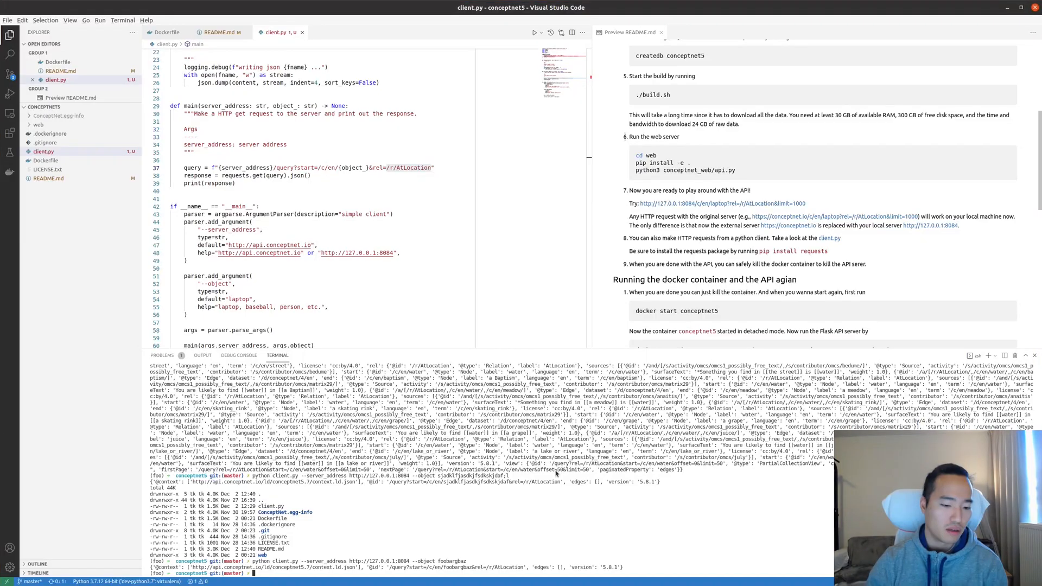
{"action": "type", "text": "python client.py --server_address http://127.0.0.1:8084 --object"}
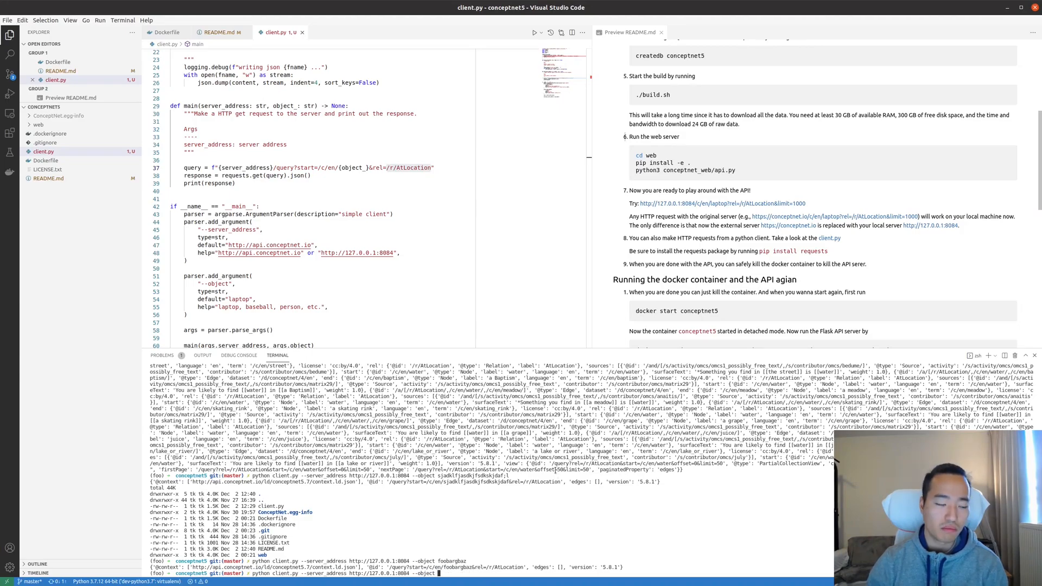
{"action": "type", "text": "webcam"}
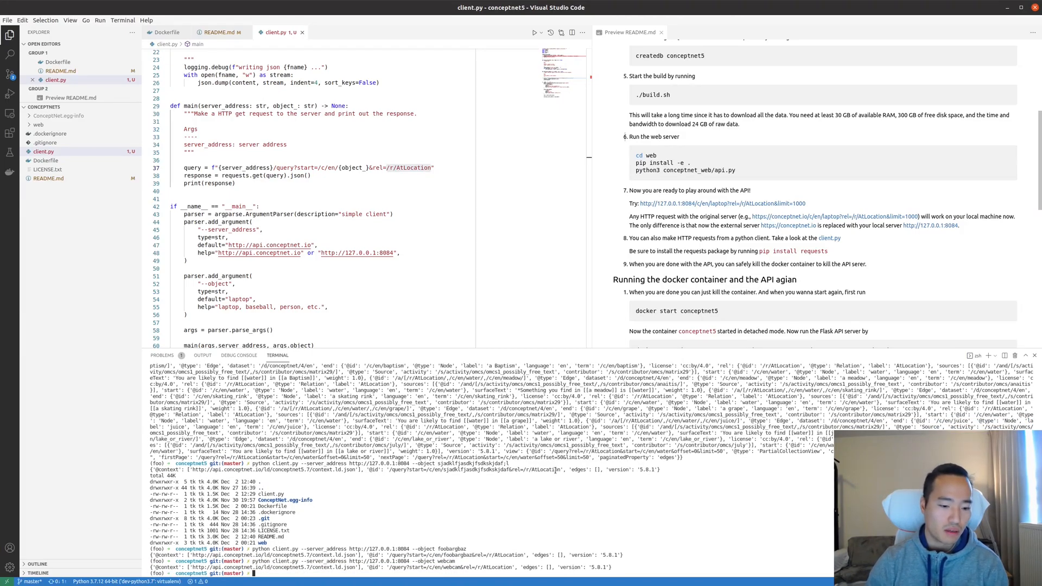
{"action": "type", "text": "python client.py --server_address http://127.0.0.1:8084 --object"}
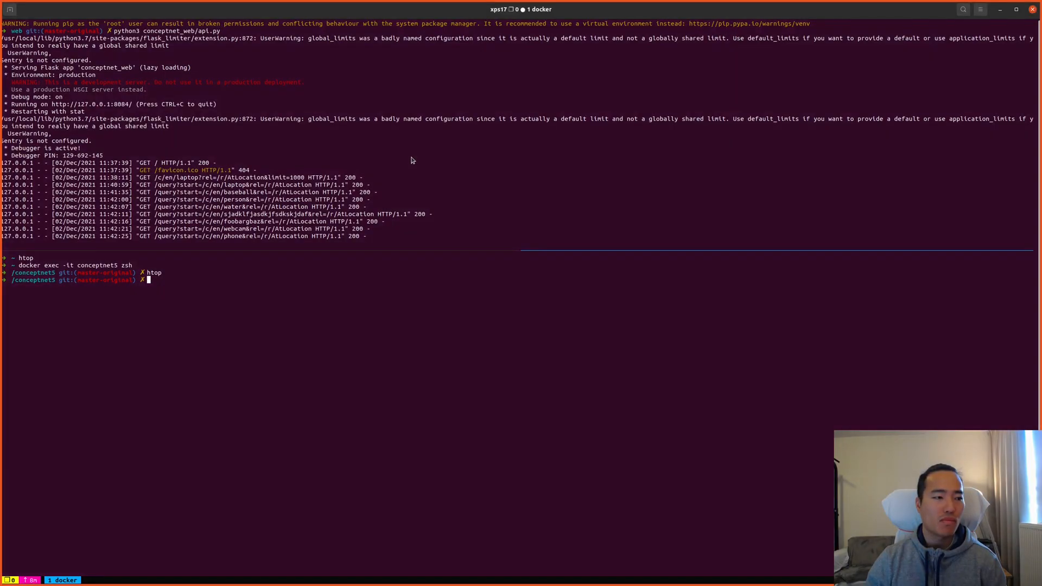
- Stop the Flask API, kill the conceptnet5 container, then run docker start conceptnet5
{"action": "key", "text": "ctrl+c"}
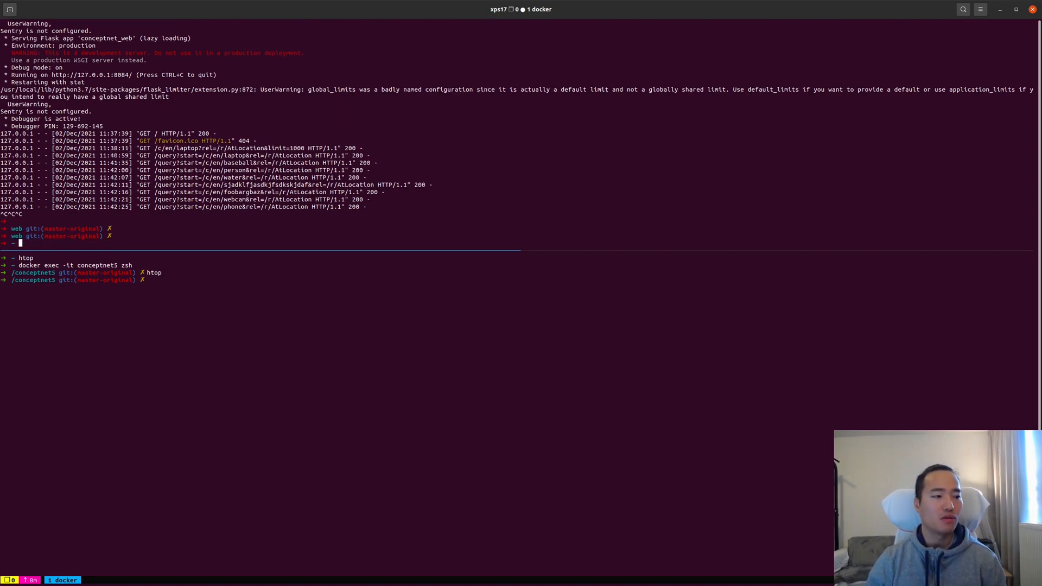
{"action": "type", "text": "pwd"}
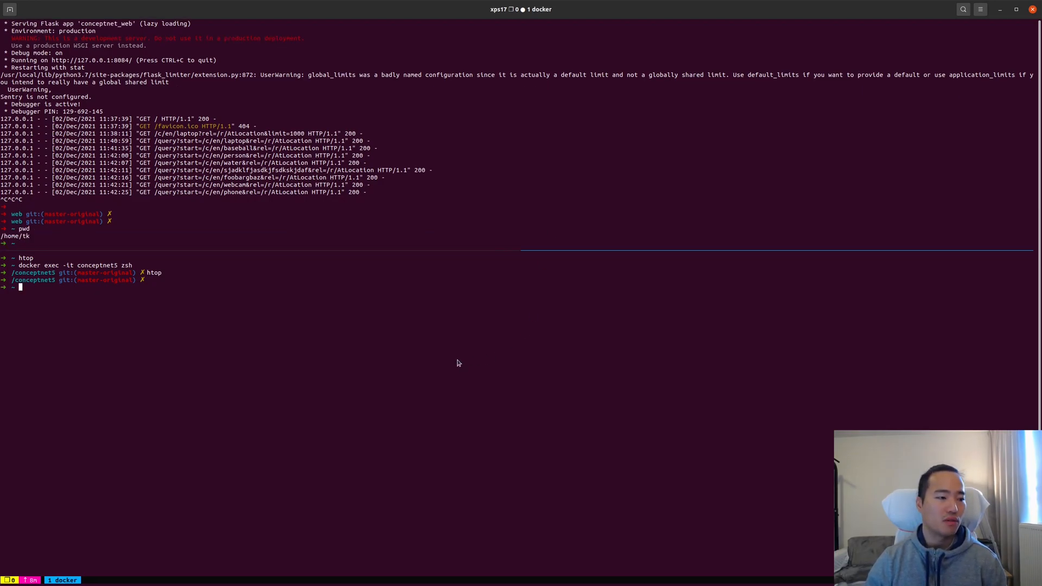
{"action": "type", "text": "docker ps"}
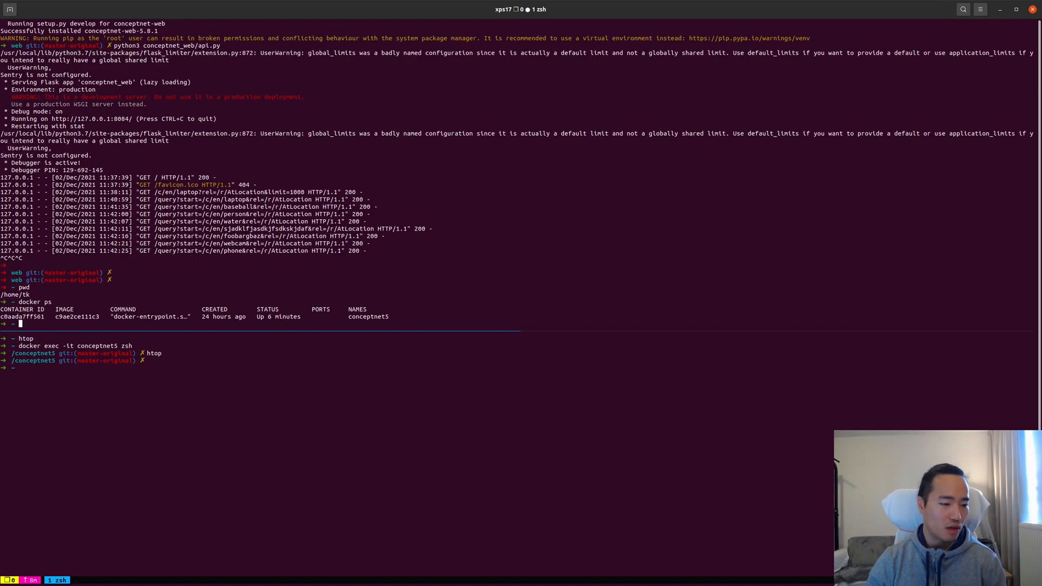
{"action": "type", "text": "docker kill c0aada7ff561"}
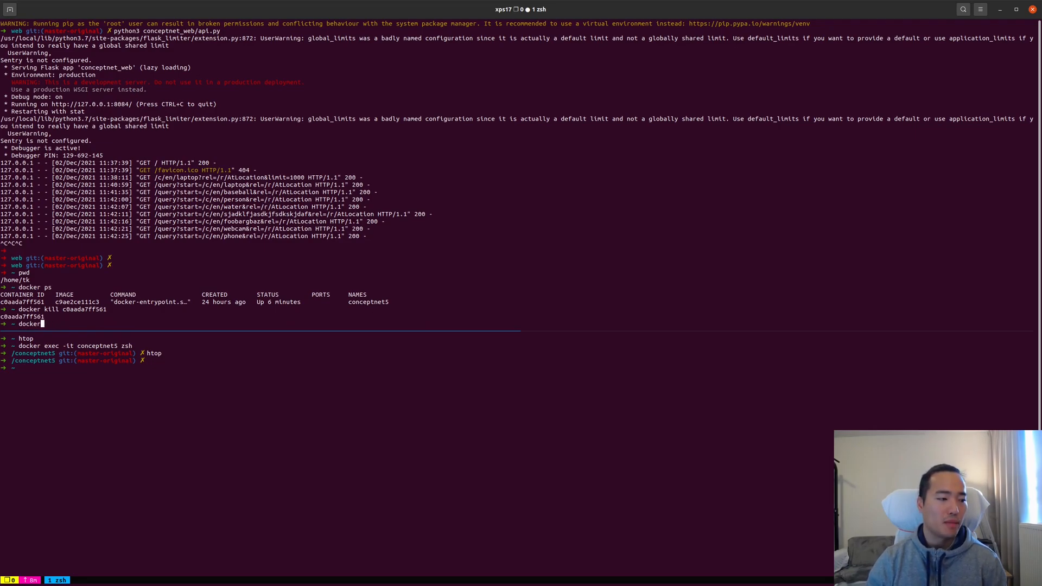
{"action": "type", "text": "p"}
{"action": "type", "text": "docker rm c"}
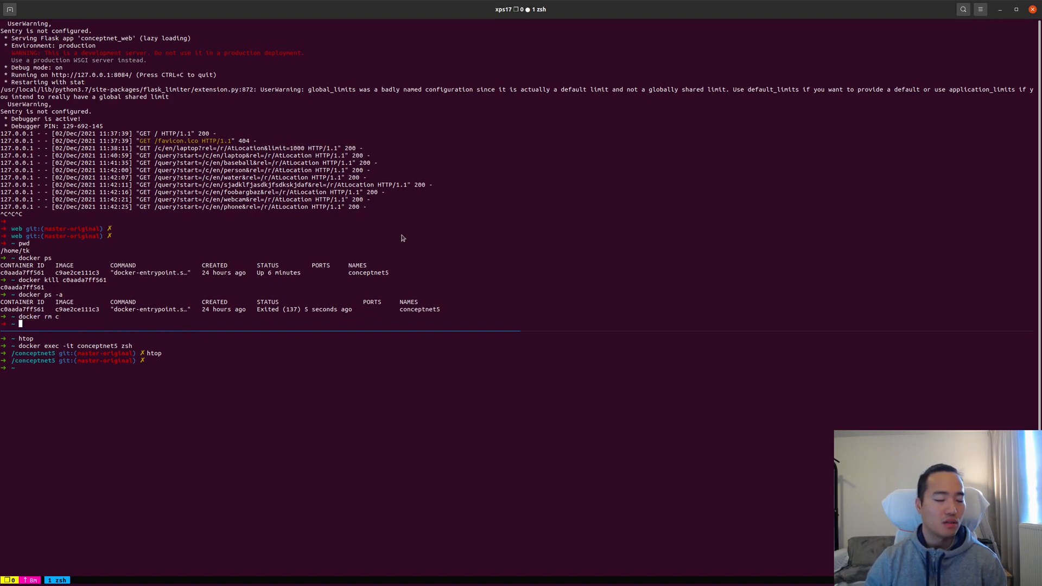
{"action": "mouse_move", "coordinate": [547, 267]}
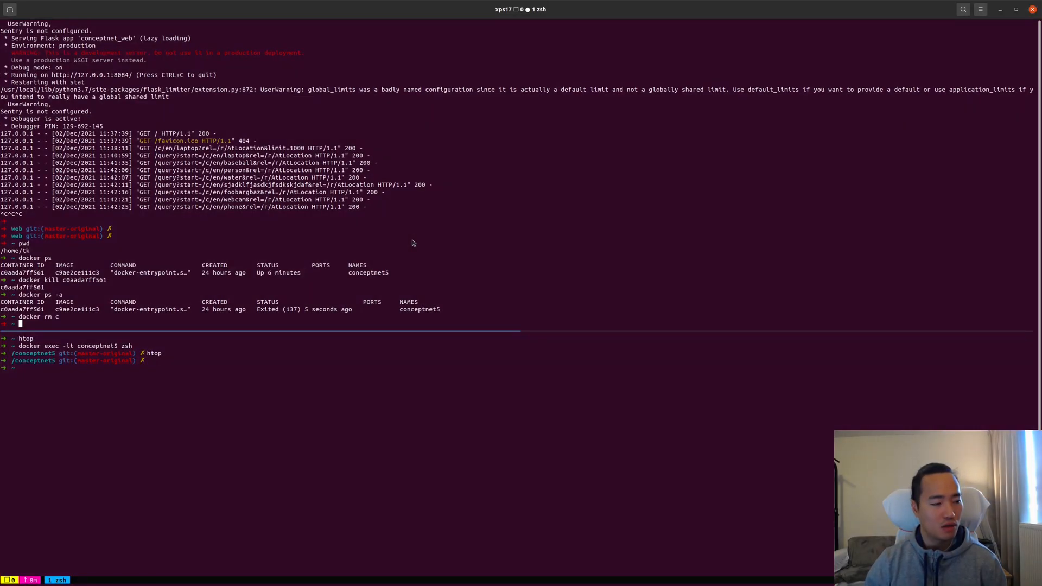
{"action": "type", "text": "docker start conceptnet5"}
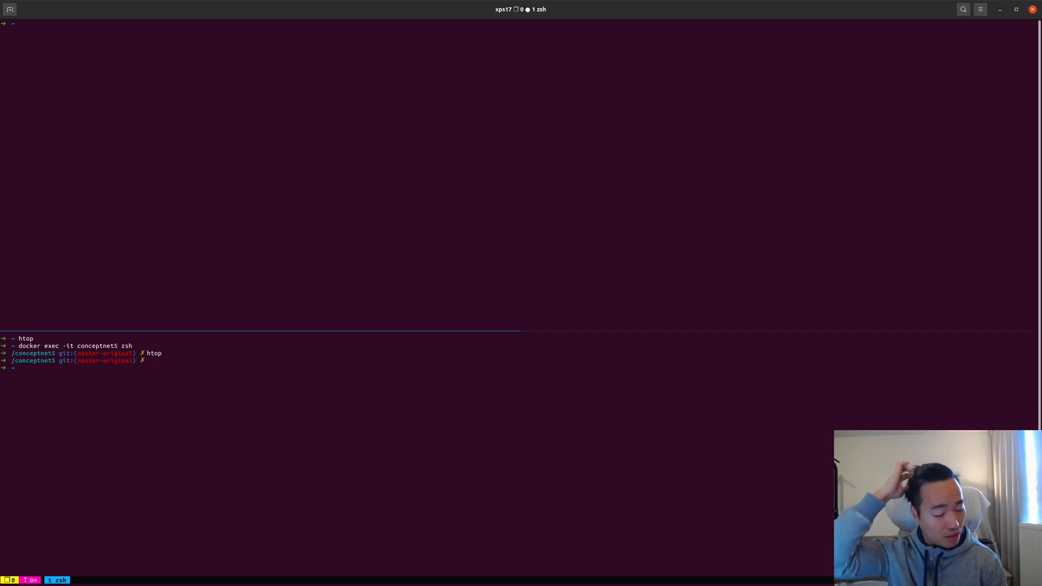
- Run docker ps to confirm the conceptnet5 container is running again
{"action": "type", "text": "docker"}
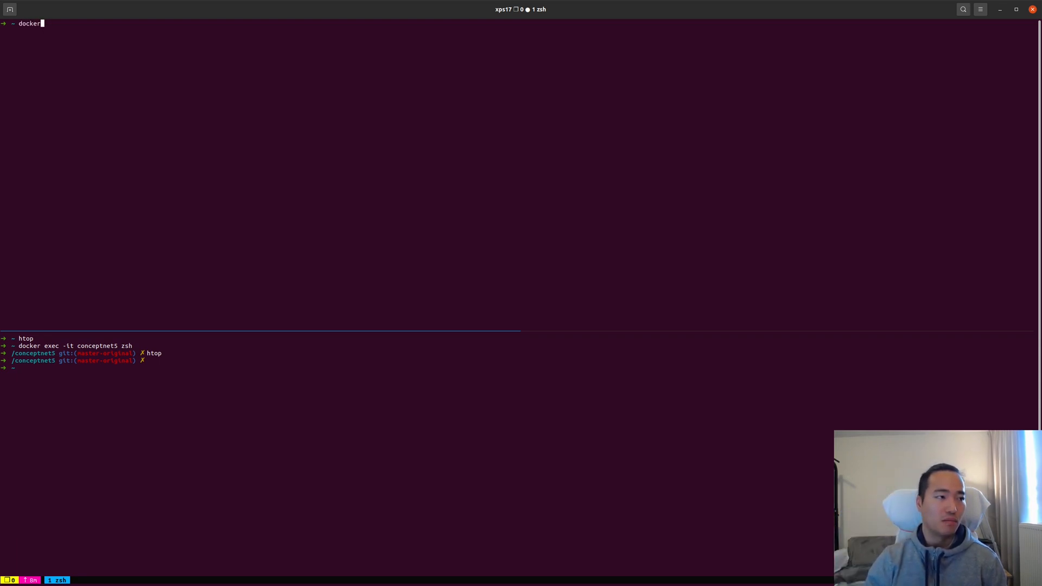
{"action": "key", "text": "Return"}
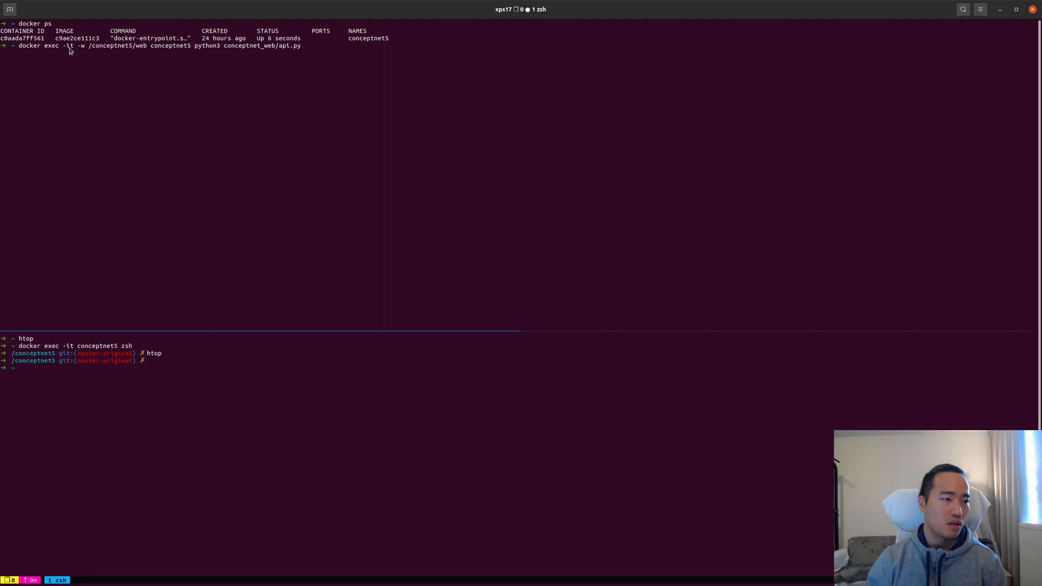
{"action": "mouse_move", "coordinate": [83, 50]}
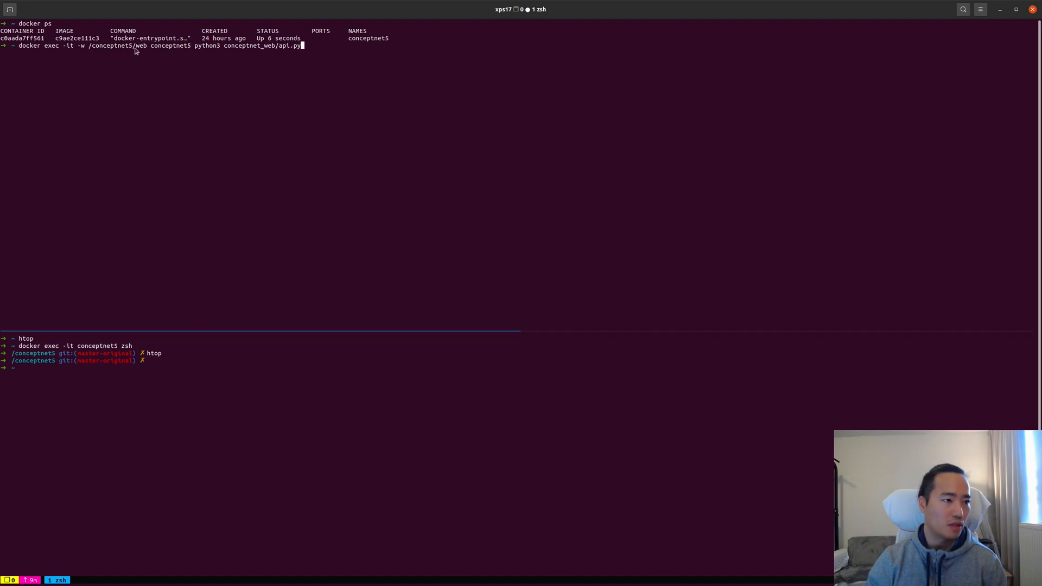
{"action": "mouse_move", "coordinate": [224, 55]}
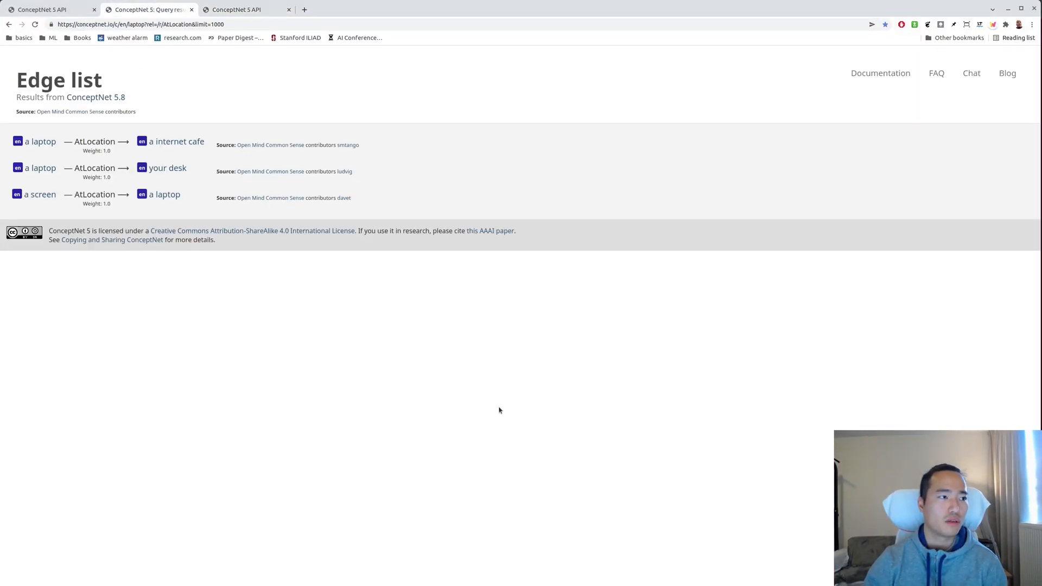
- Reload the Chrome page listing laptop AtLocation edges
{"action": "left_click", "coordinate": [46, 9]}
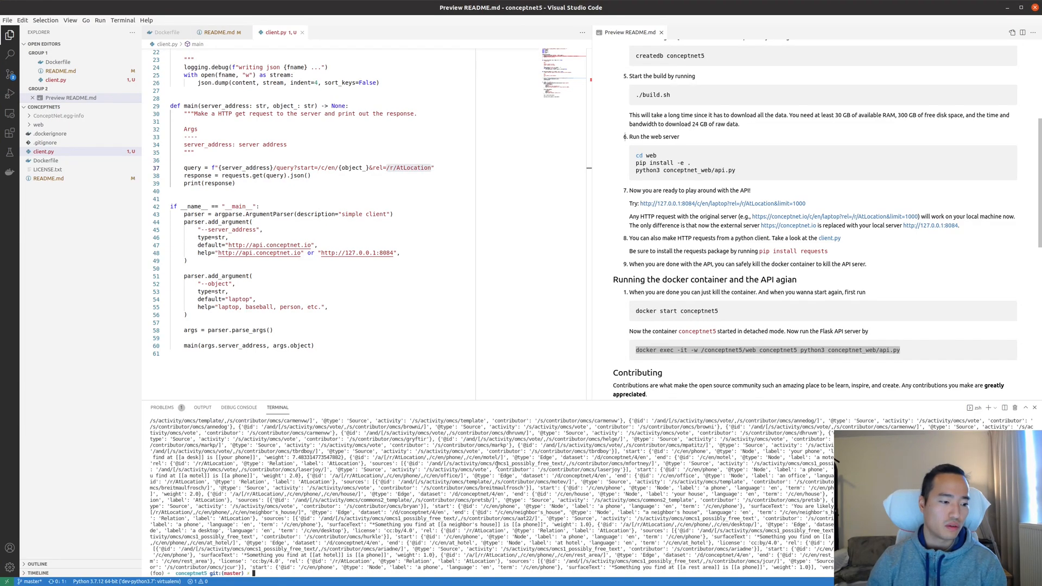
{"action": "type", "text": "python client.py --server_address http://127.0.0.1:8084 --object"}
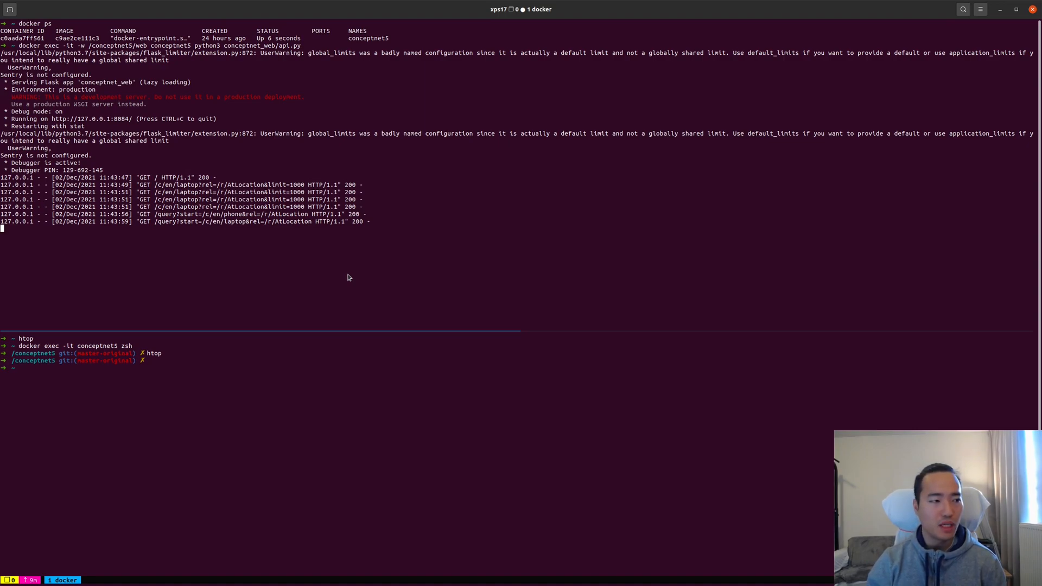
- Stop the container's Flask API with Ctrl+C and list running containers with docker ps
{"action": "key", "text": "ctrl+c"}
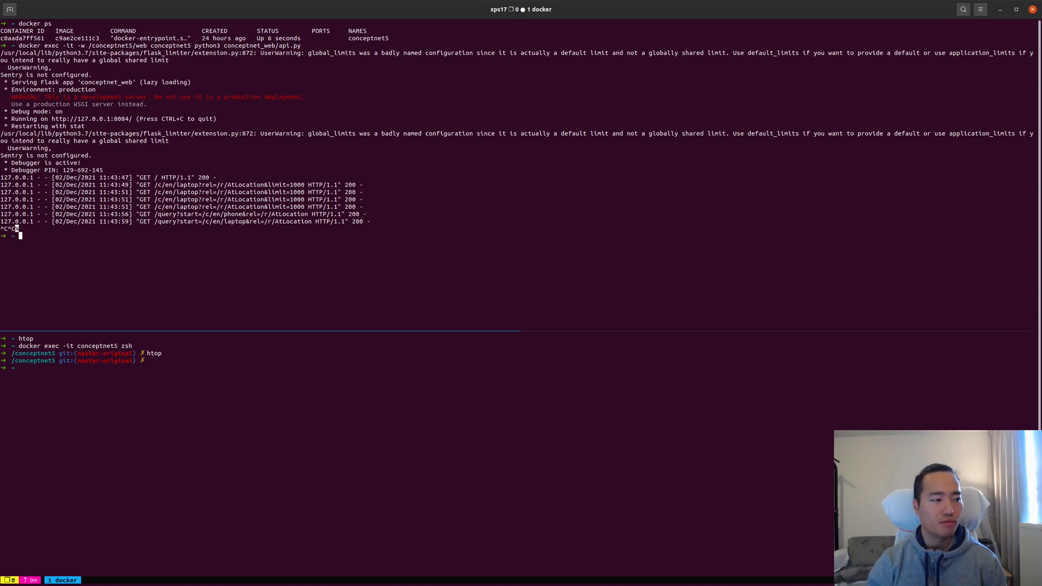
{"action": "type", "text": "docker ps"}
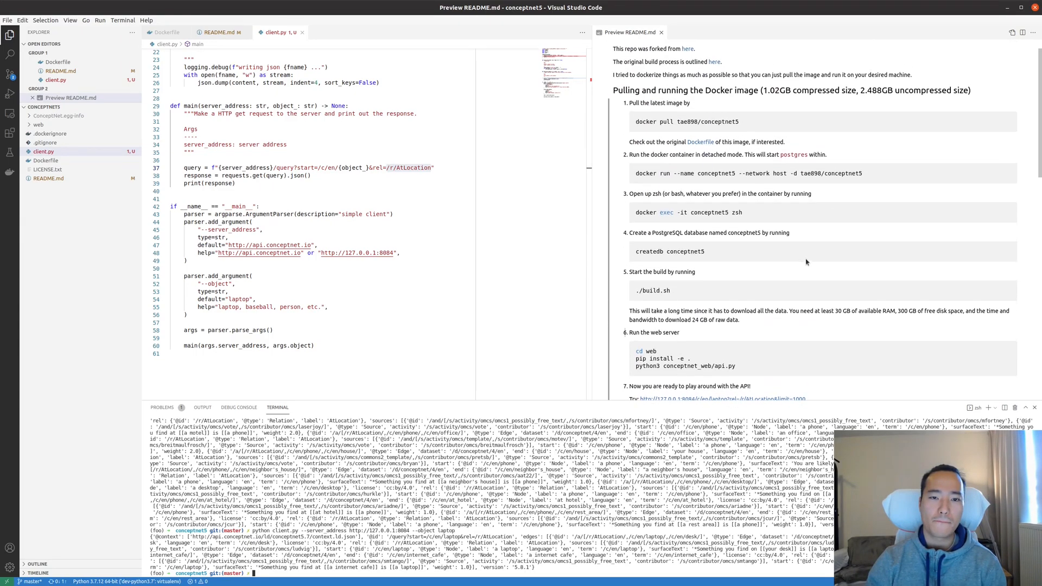
- Inspect the Dockerfile's postgres root ENV lines, glance at README.md, then return to the terminal
{"action": "left_click", "coordinate": [166, 32]}
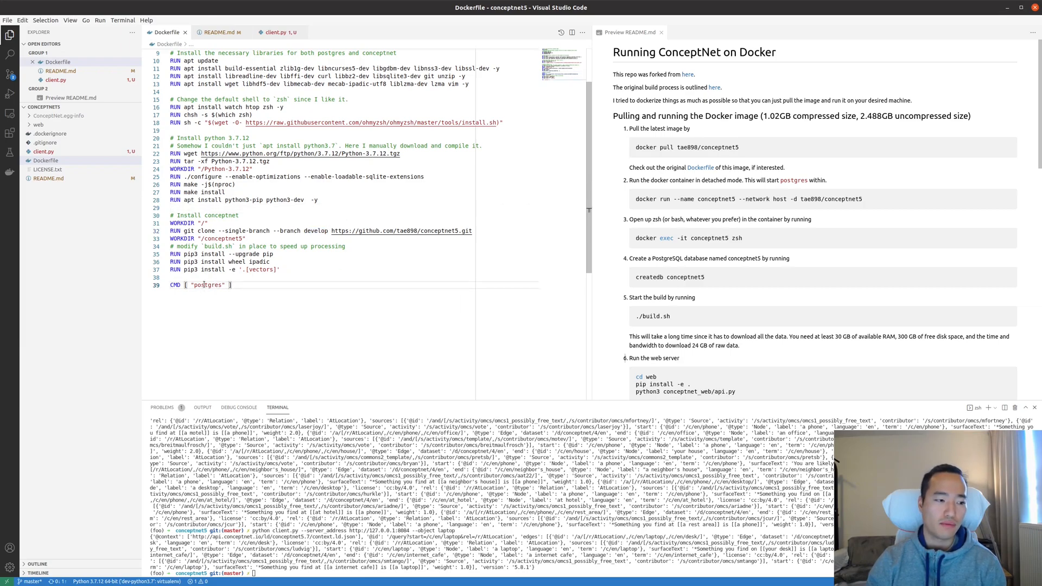
{"action": "double_click", "coordinate": [204, 284]}
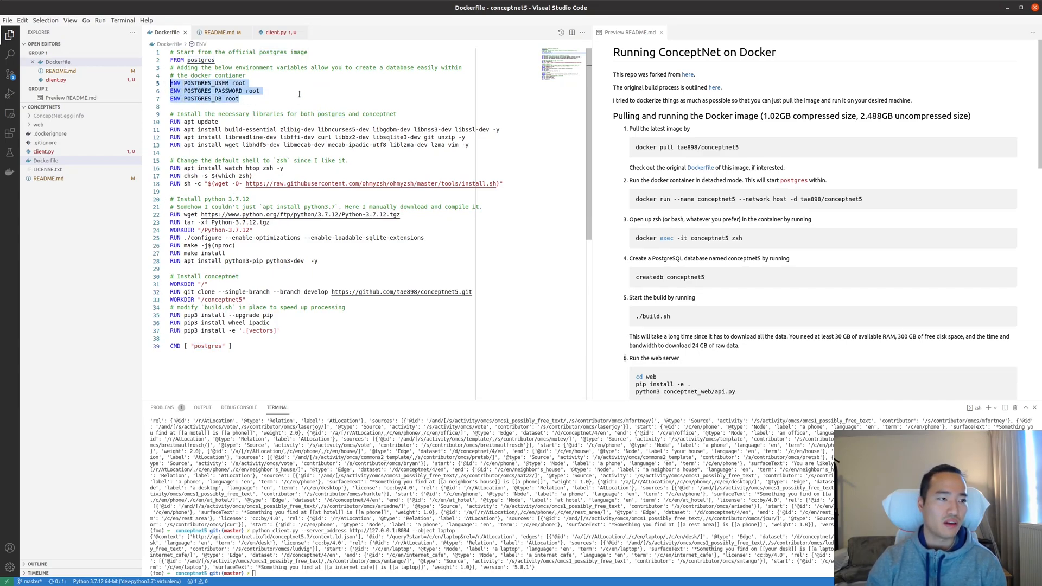
{"action": "left_click", "coordinate": [221, 32]}
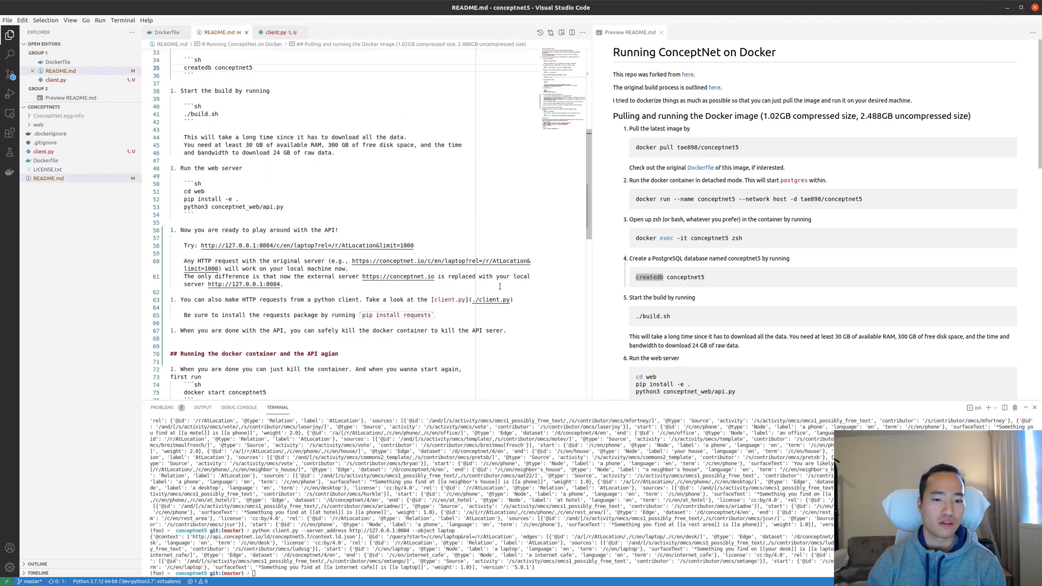
{"action": "left_click", "coordinate": [166, 32]}
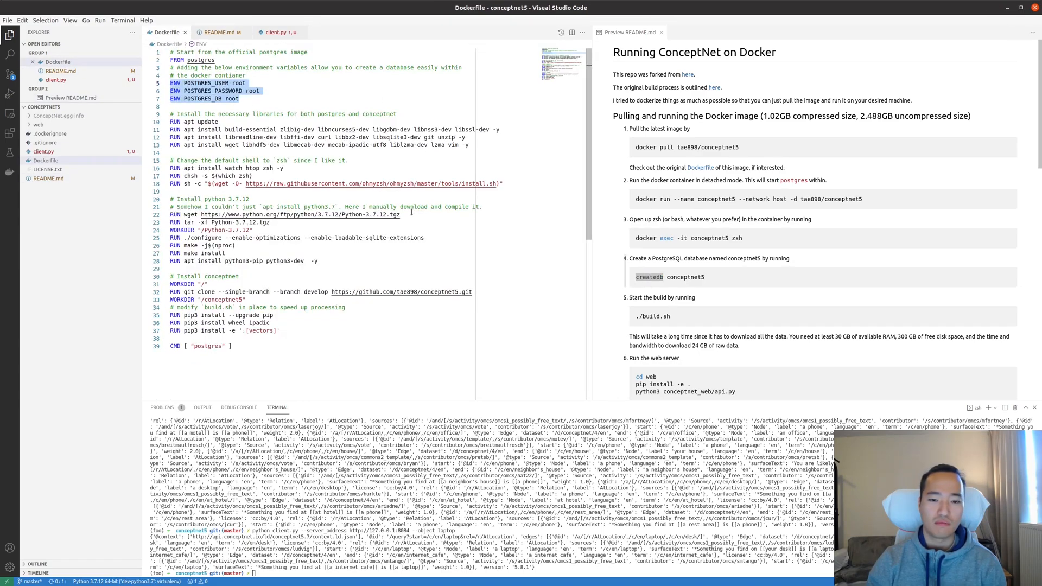
{"action": "scroll", "scroll_direction": "down", "scroll_amount": 3}
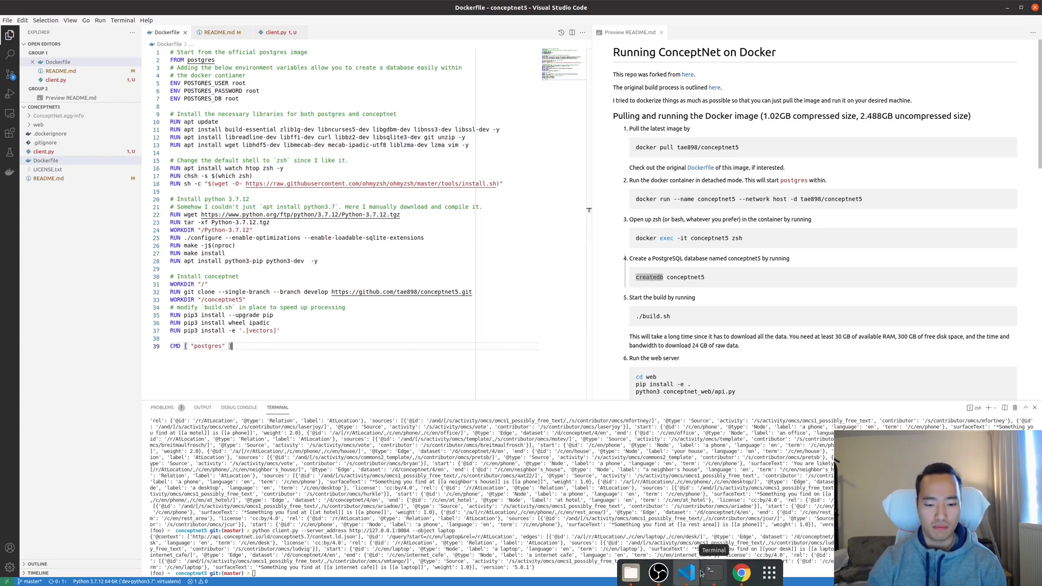
{"action": "left_click", "coordinate": [713, 572]}
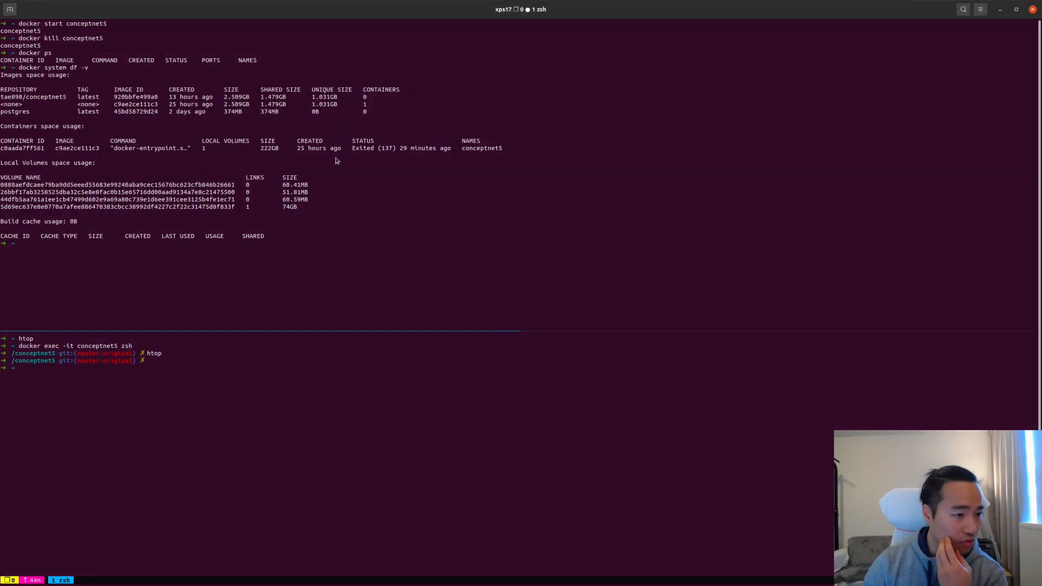